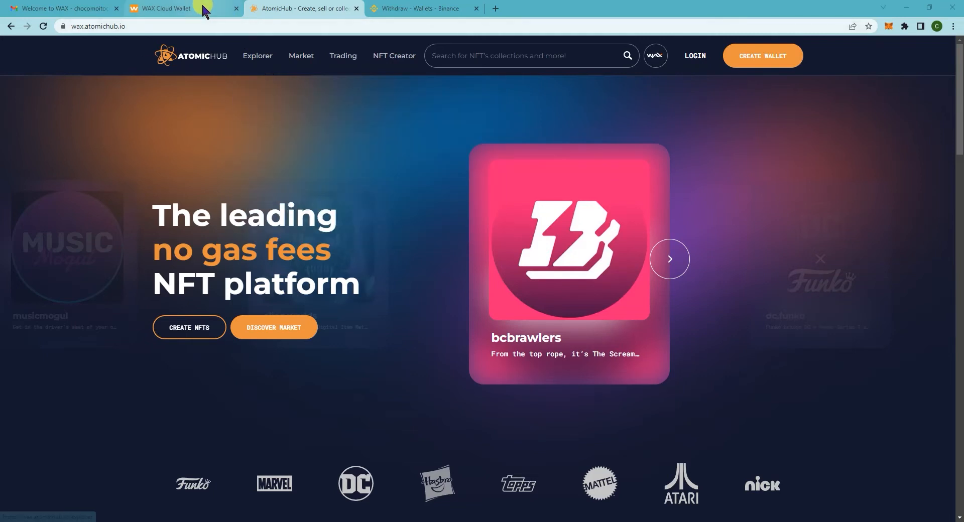
- Check the wallet's WAXP balance, return to AtomicHub and start the login to reach the wallet chooser
{"action": "left_click", "coordinate": [162, 8]}
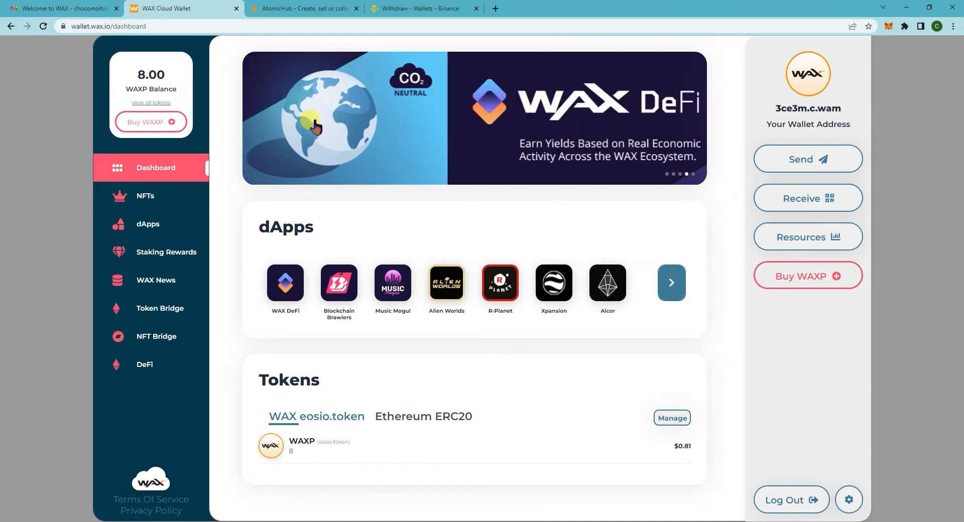
{"action": "left_click", "coordinate": [302, 9]}
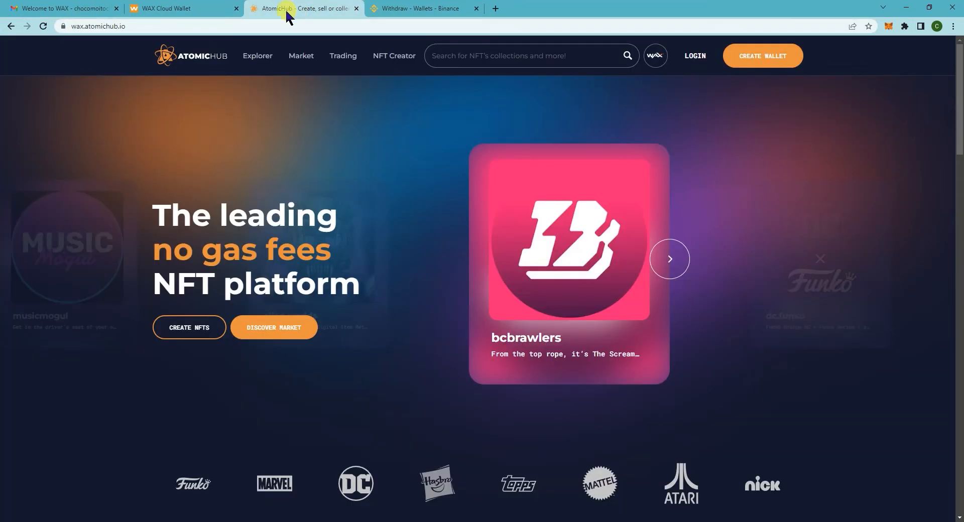
{"action": "mouse_move", "coordinate": [115, 26]}
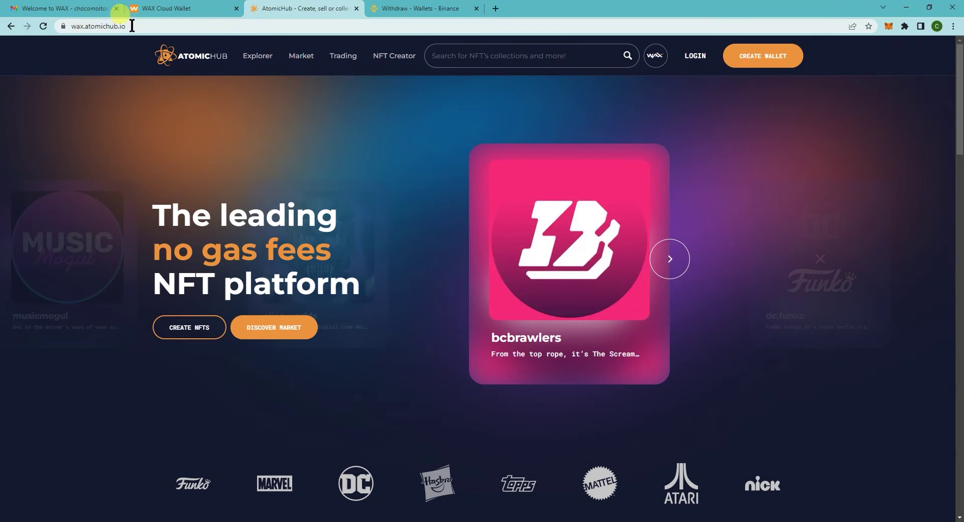
{"action": "left_click", "coordinate": [258, 56]}
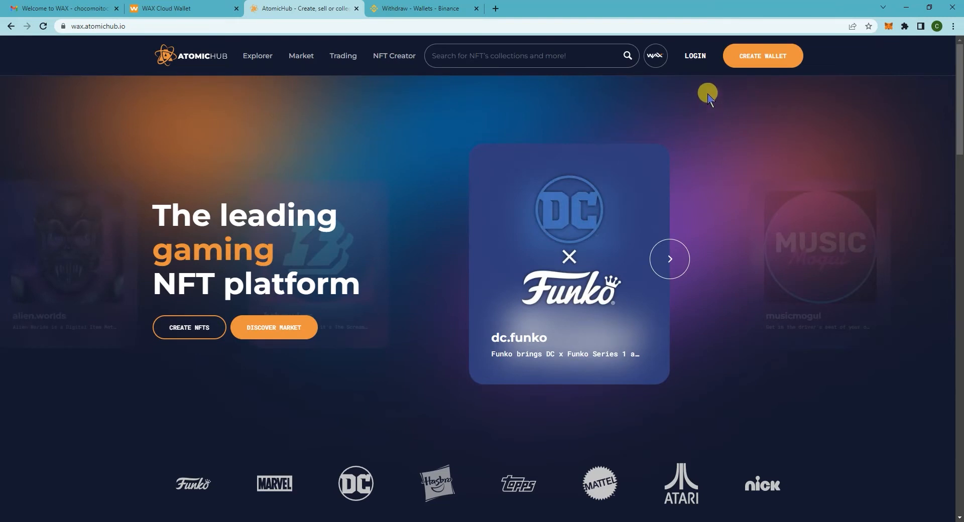
{"action": "left_click", "coordinate": [694, 56]}
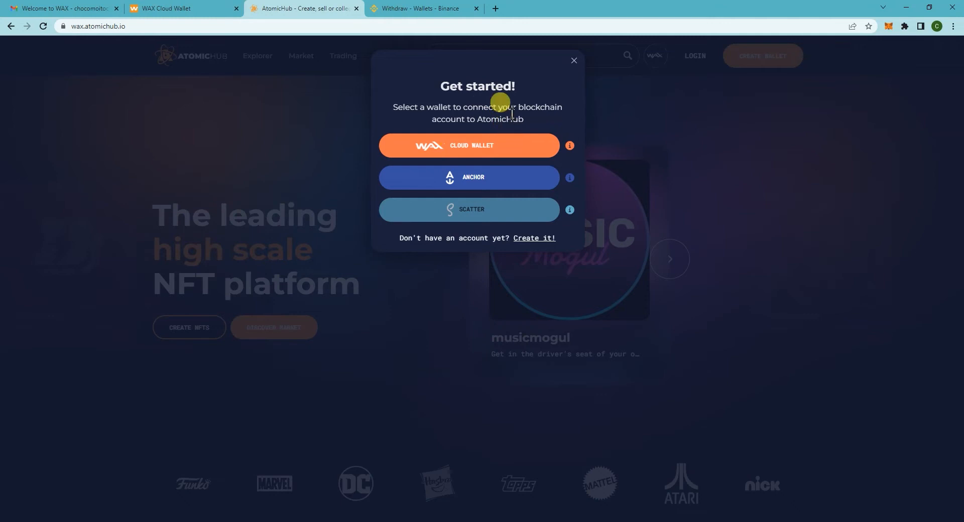
{"action": "mouse_move", "coordinate": [486, 154]}
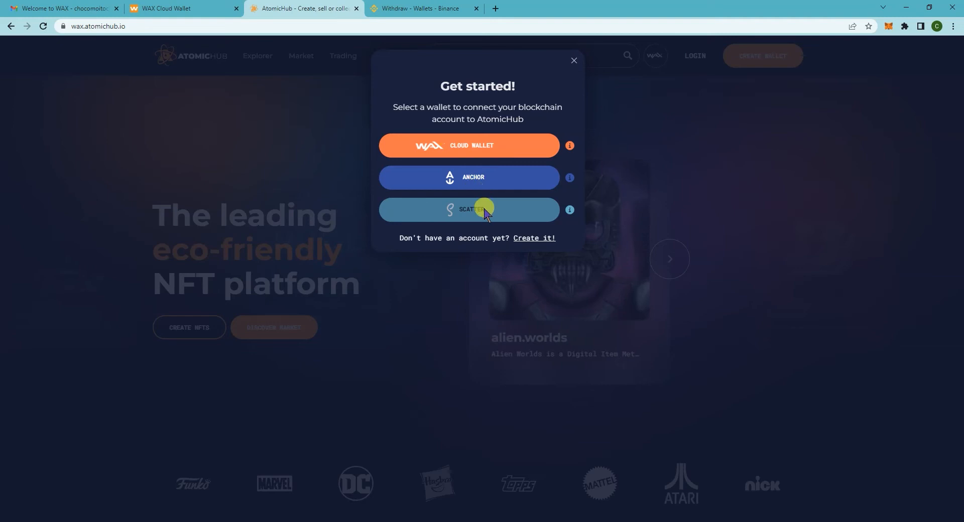
{"action": "mouse_move", "coordinate": [456, 153]}
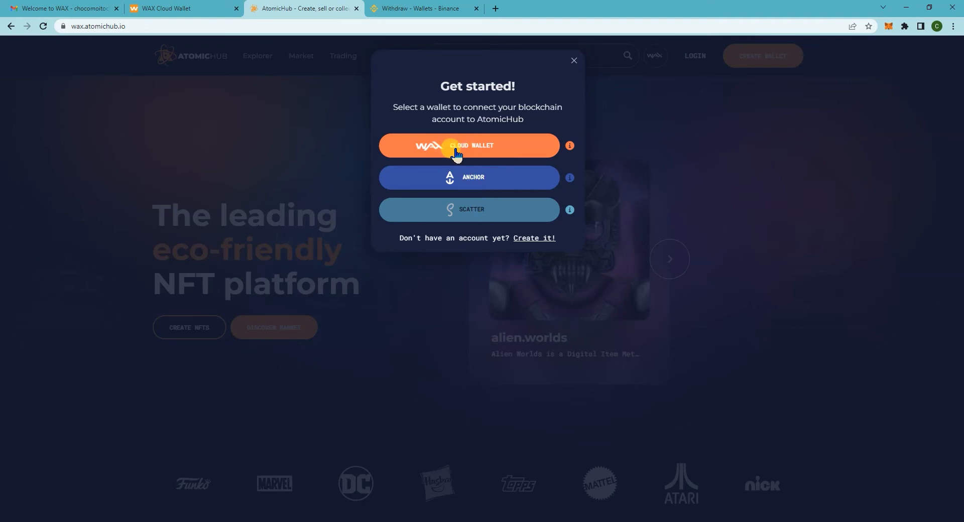
- Sign in with WAX Cloud Wallet, enabling automatic sign-in and approving the account-name request
{"action": "left_click", "coordinate": [469, 146]}
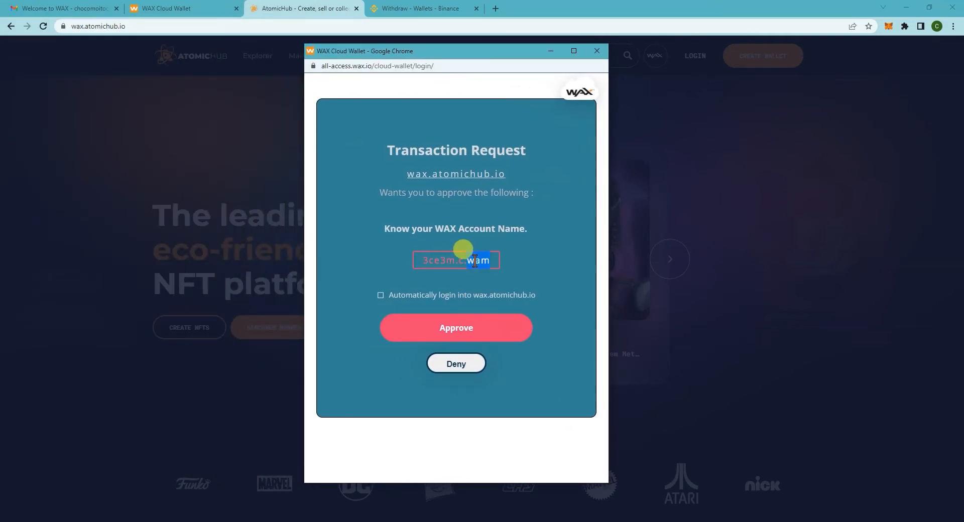
{"action": "left_click", "coordinate": [456, 328]}
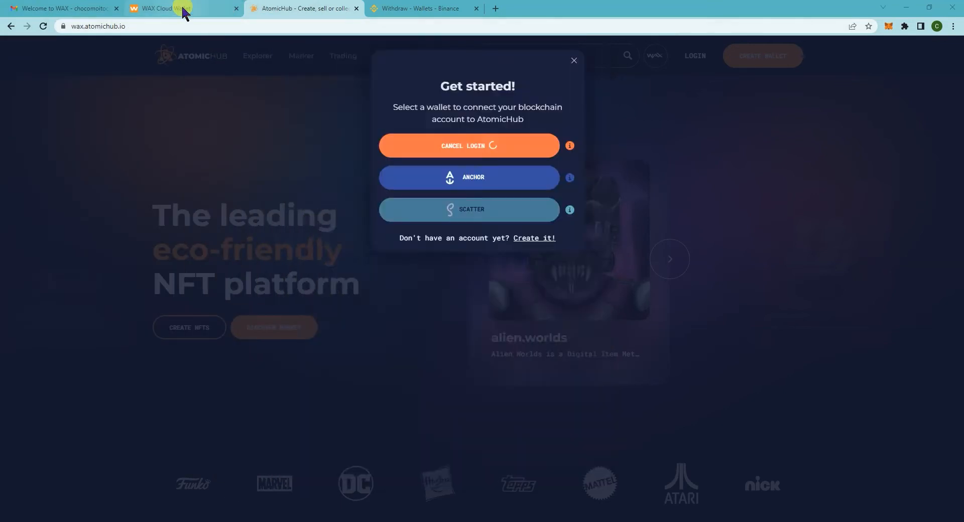
{"action": "left_click", "coordinate": [163, 8]}
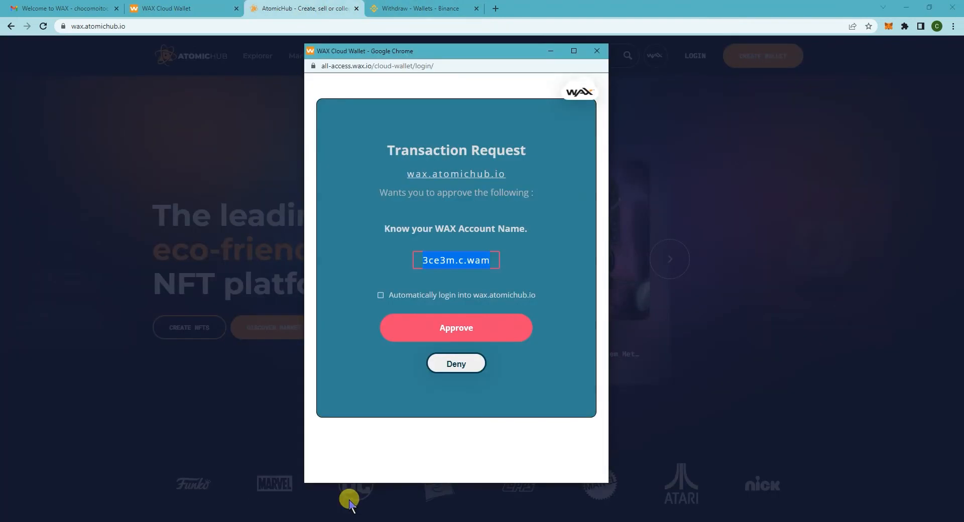
{"action": "mouse_move", "coordinate": [399, 294]}
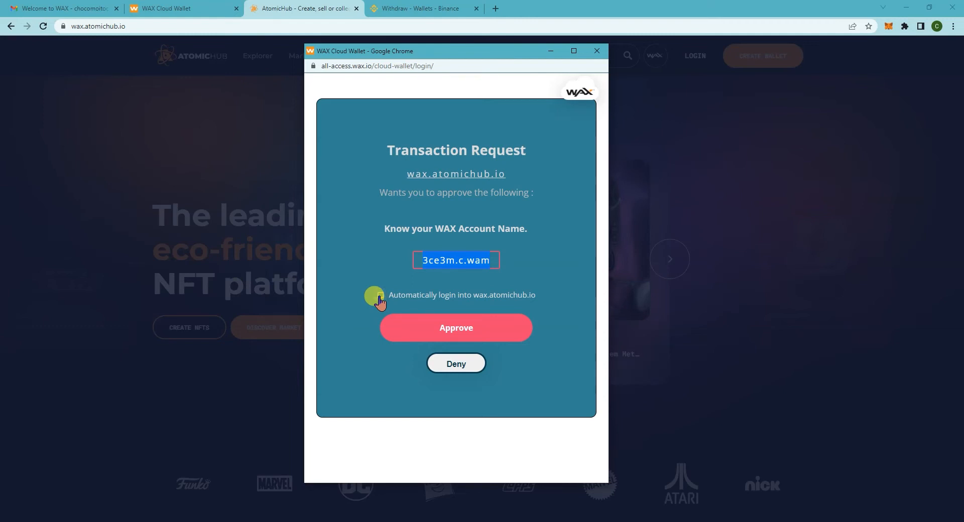
{"action": "left_click", "coordinate": [379, 294]}
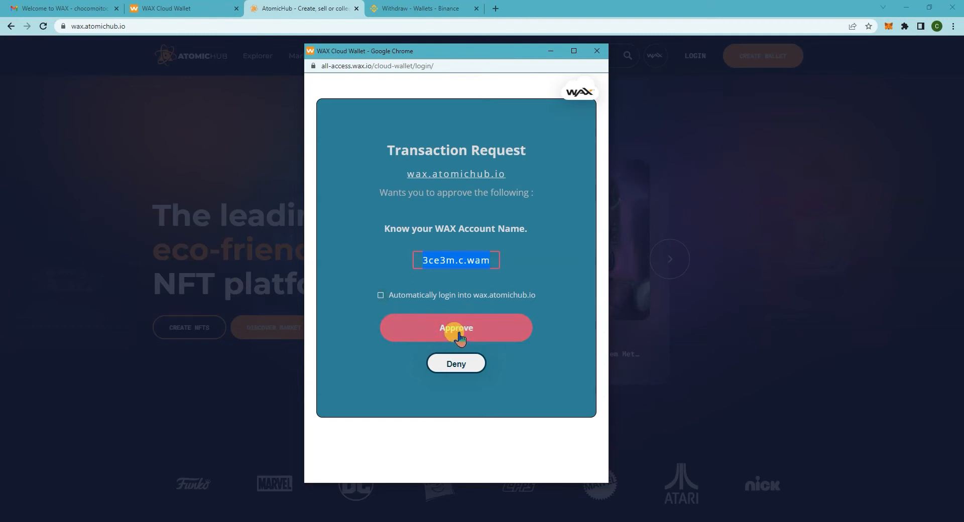
{"action": "left_click", "coordinate": [456, 327]}
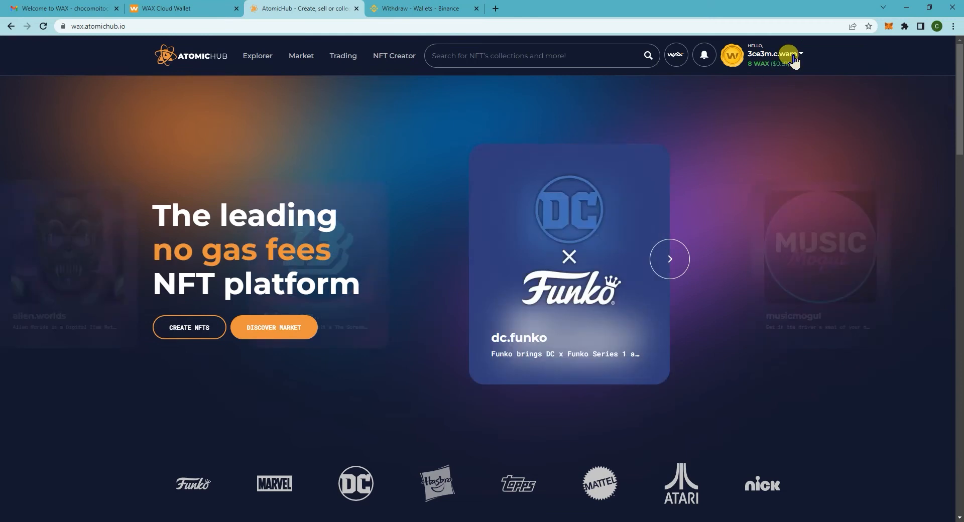
{"action": "mouse_move", "coordinate": [760, 66]}
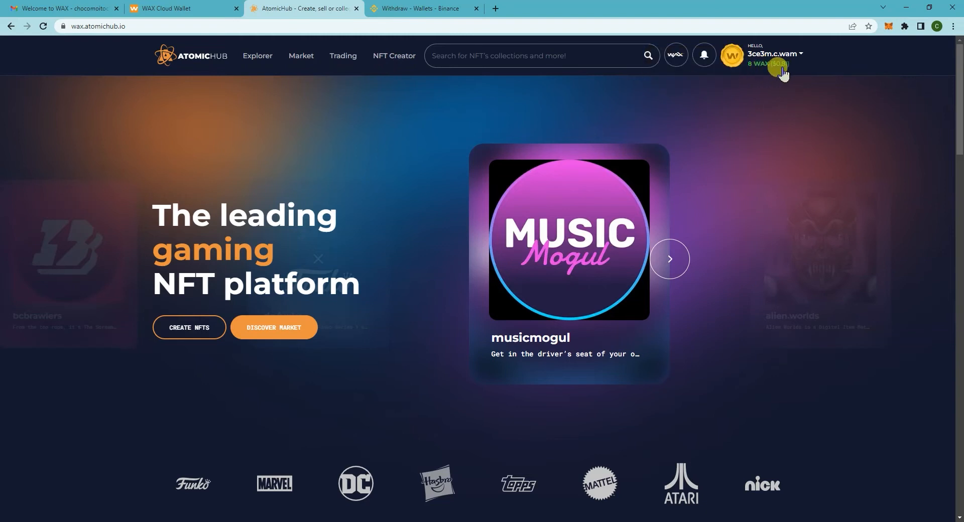
{"action": "left_click", "coordinate": [669, 258]}
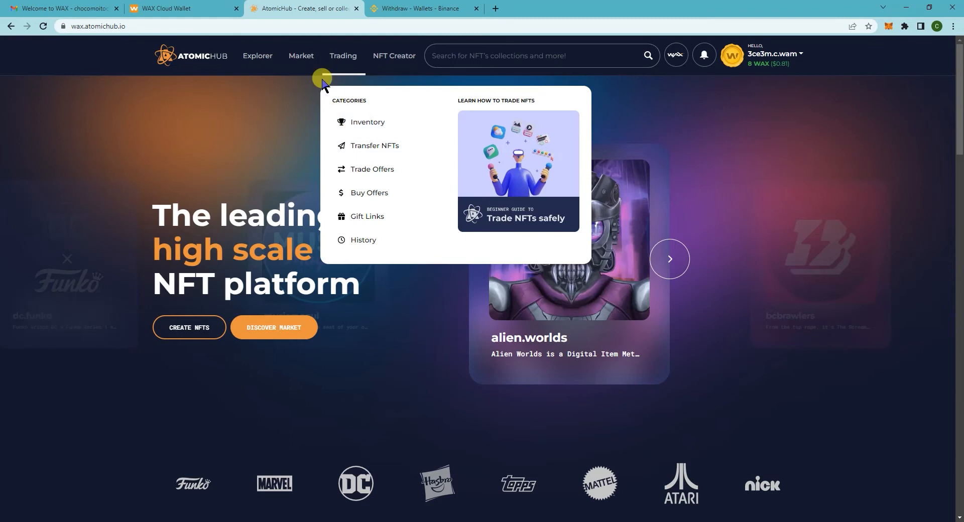
- Go to the NFT Market listings and search the collection filter for 'far'
{"action": "left_click", "coordinate": [301, 56]}
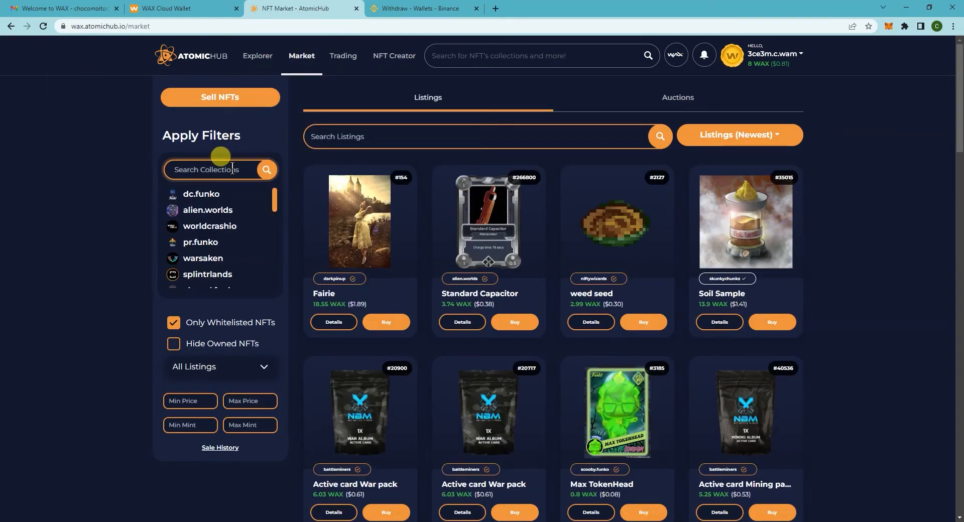
{"action": "type", "text": "far"}
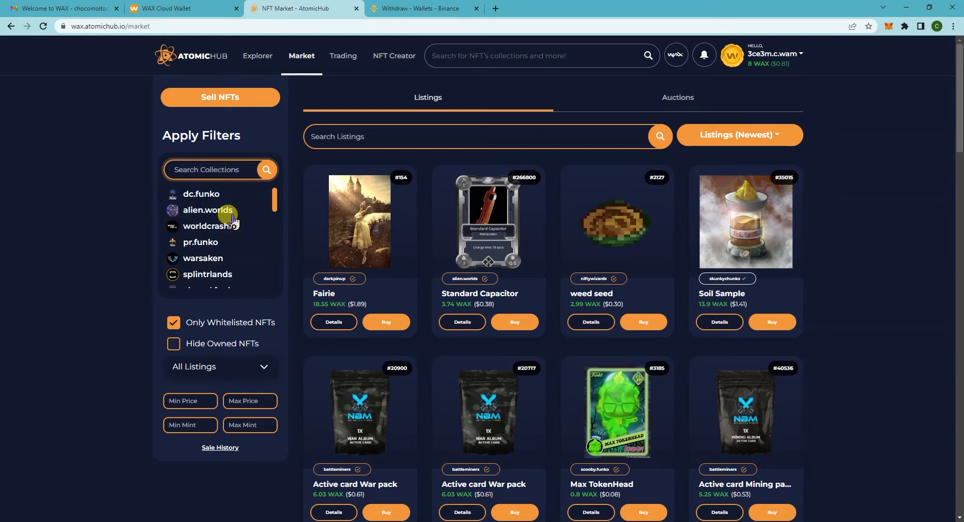
{"action": "scroll", "scroll_direction": "down", "scroll_amount": 3}
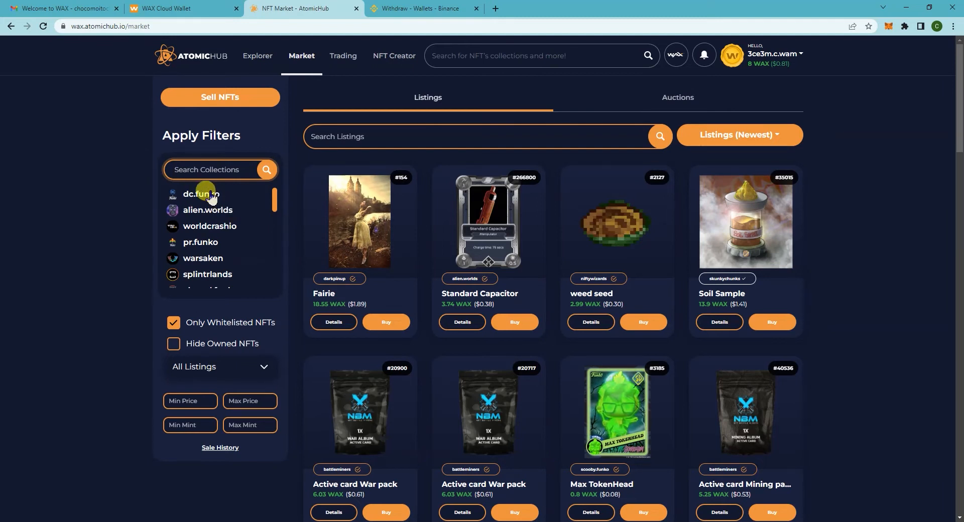
{"action": "mouse_move", "coordinate": [227, 233]}
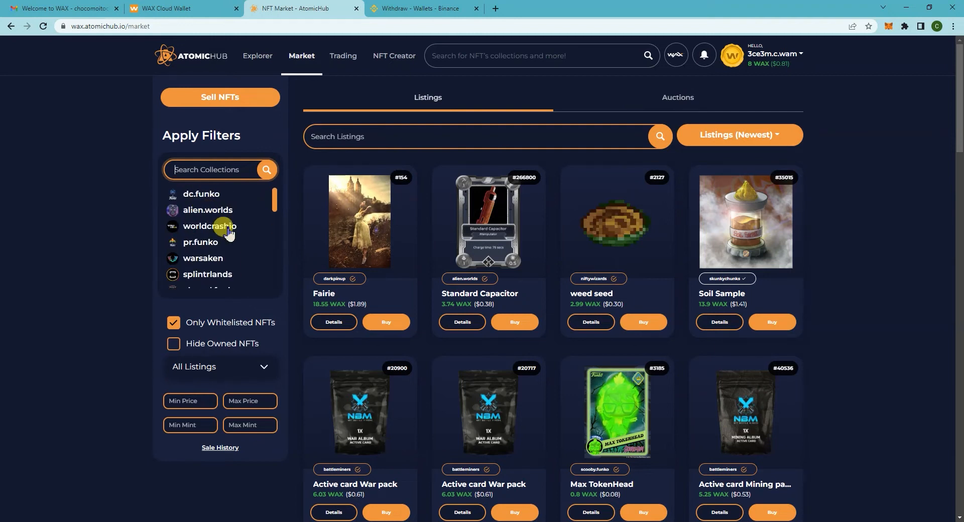
- Filter listings to the alien.worlds collection and sort them by Price (Lowest)
{"action": "left_click", "coordinate": [207, 210]}
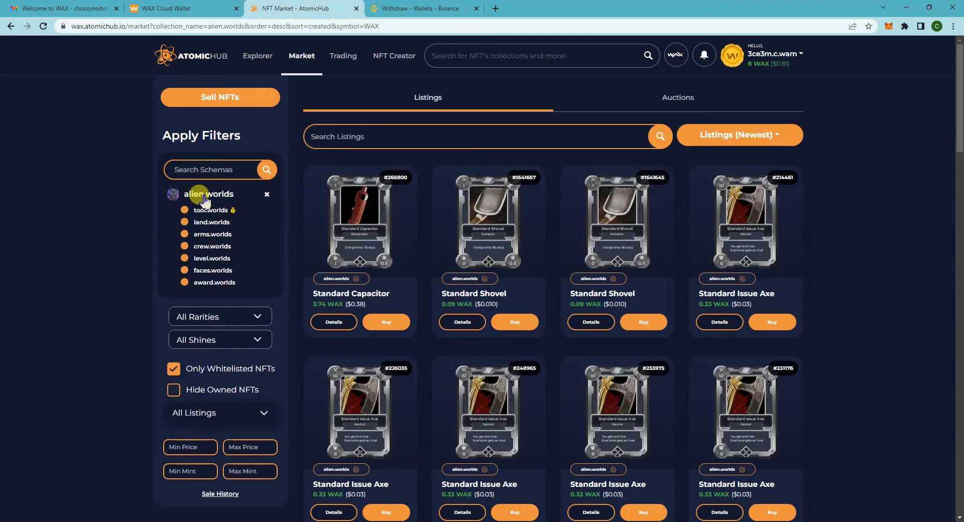
{"action": "mouse_move", "coordinate": [315, 247]}
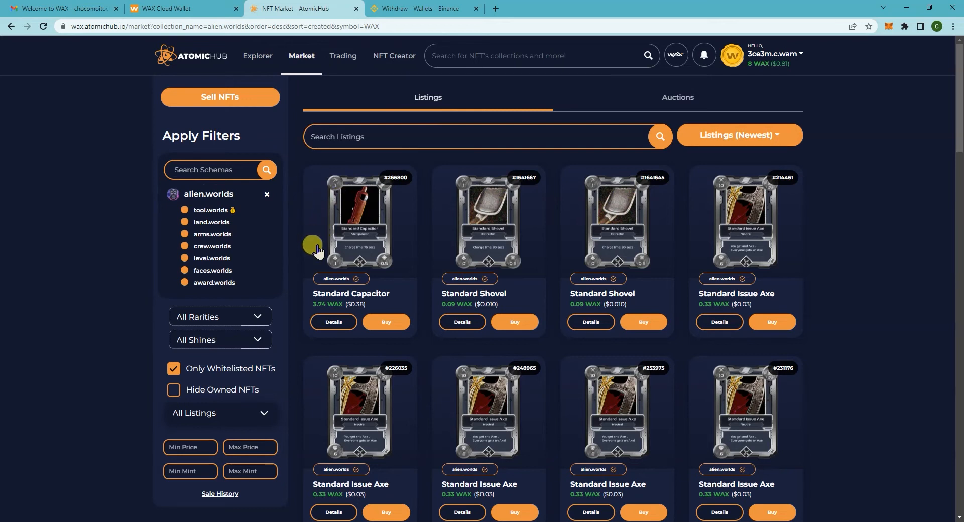
{"action": "left_click", "coordinate": [738, 135]}
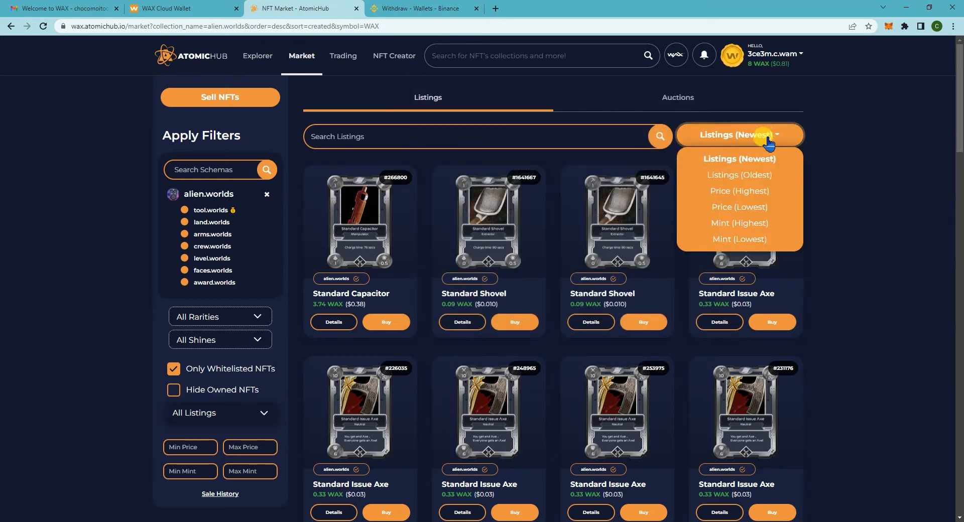
{"action": "mouse_move", "coordinate": [741, 191]}
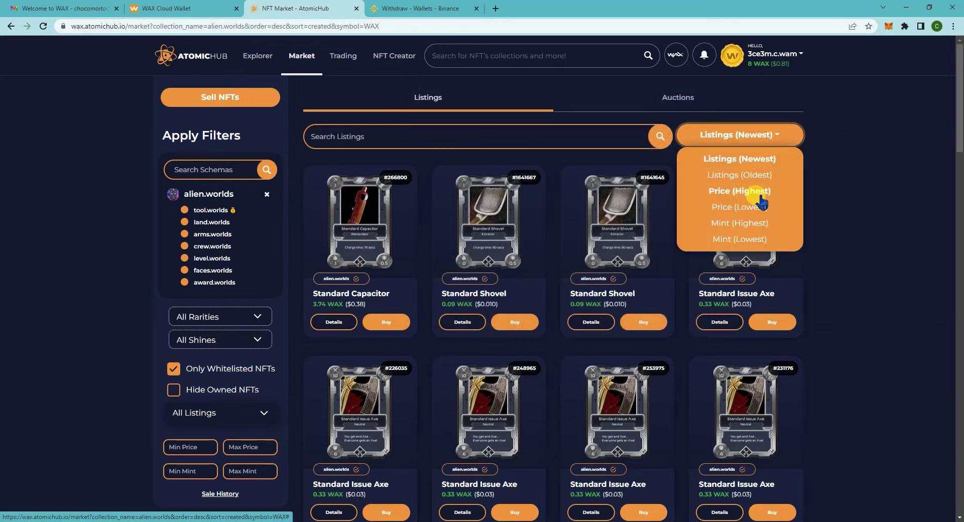
{"action": "left_click", "coordinate": [739, 206]}
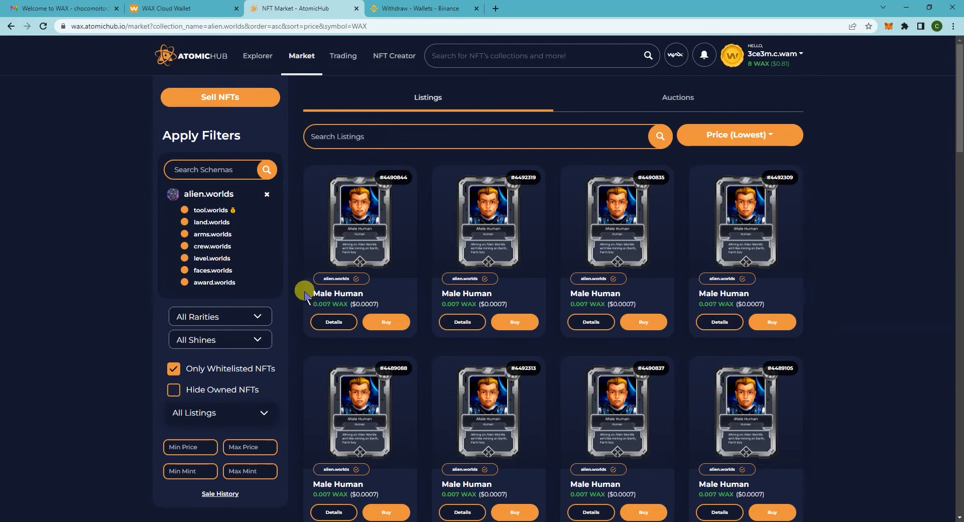
{"action": "mouse_move", "coordinate": [359, 344]}
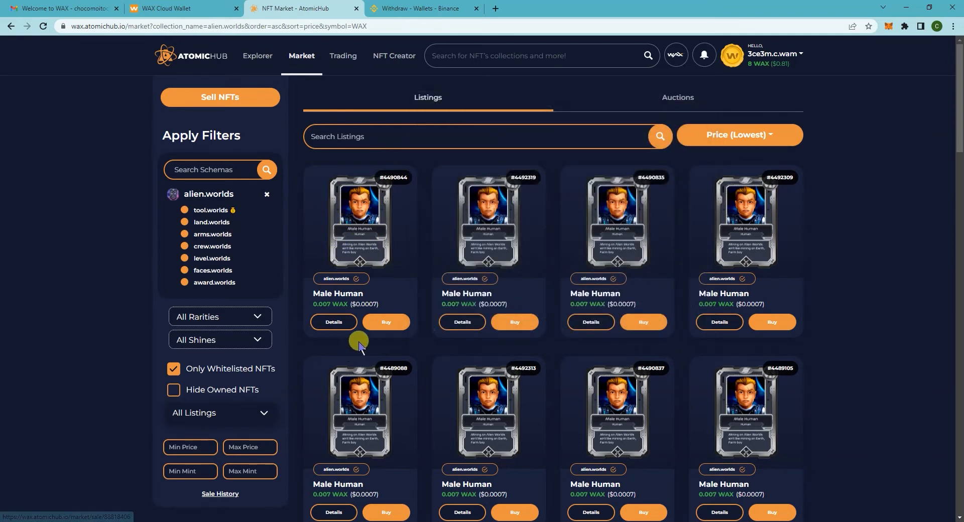
- Start buying the cheapest Male Human listing at 0.007 WAX
{"action": "left_click", "coordinate": [386, 321]}
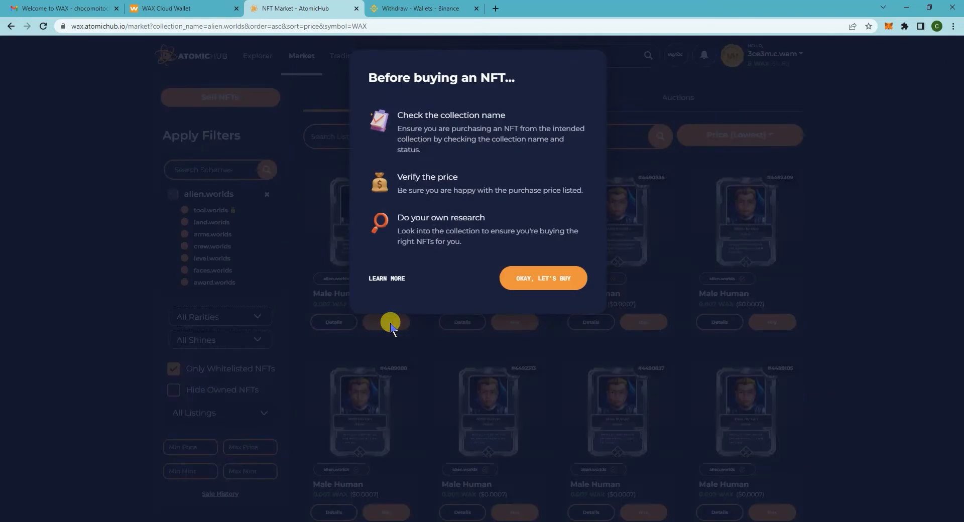
{"action": "mouse_move", "coordinate": [513, 126]}
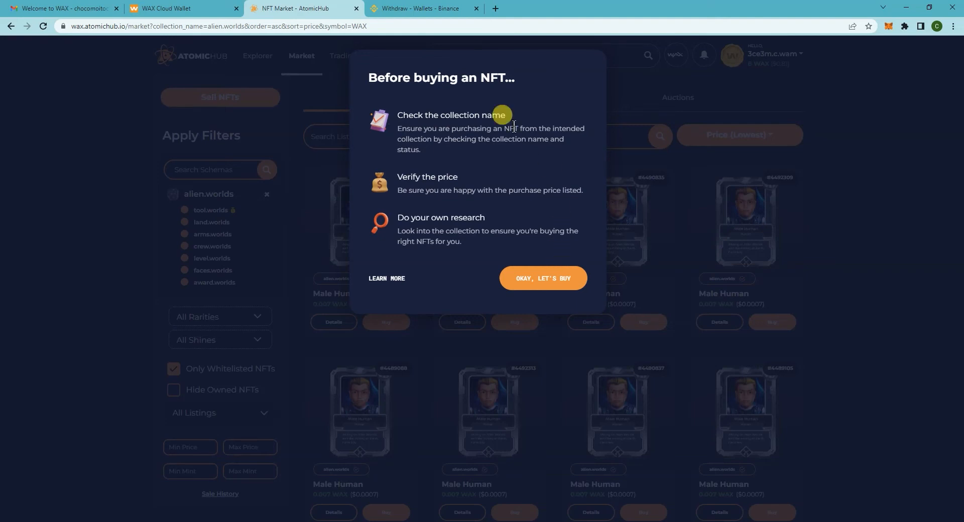
{"action": "mouse_move", "coordinate": [524, 169]}
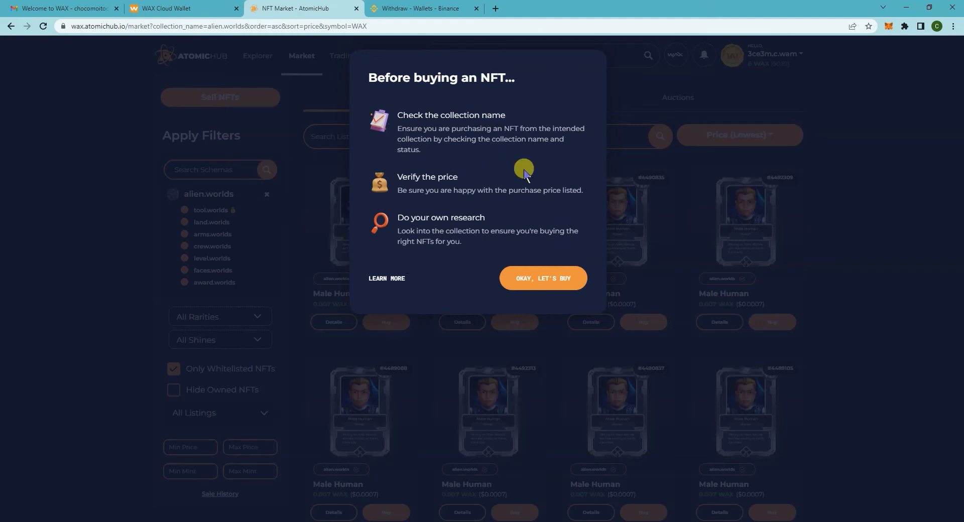
{"action": "mouse_move", "coordinate": [492, 233]}
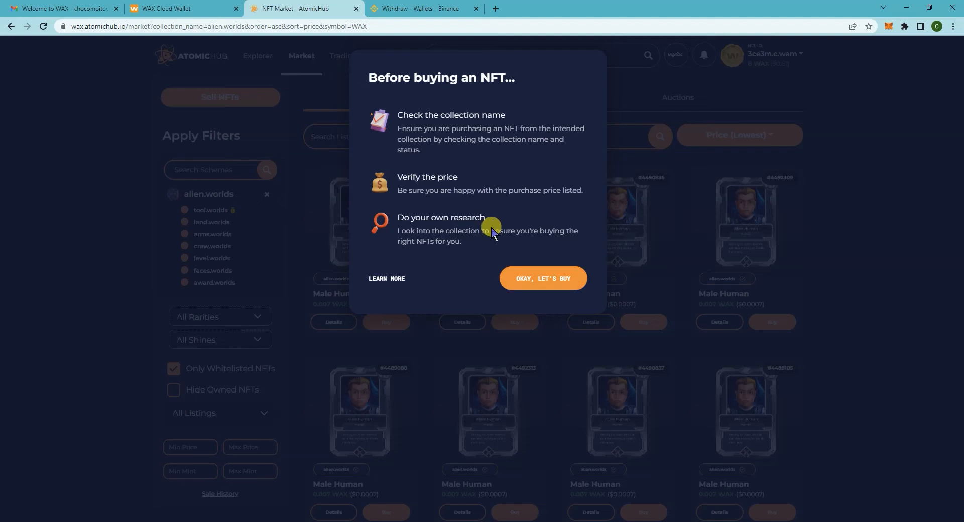
{"action": "mouse_move", "coordinate": [542, 278]}
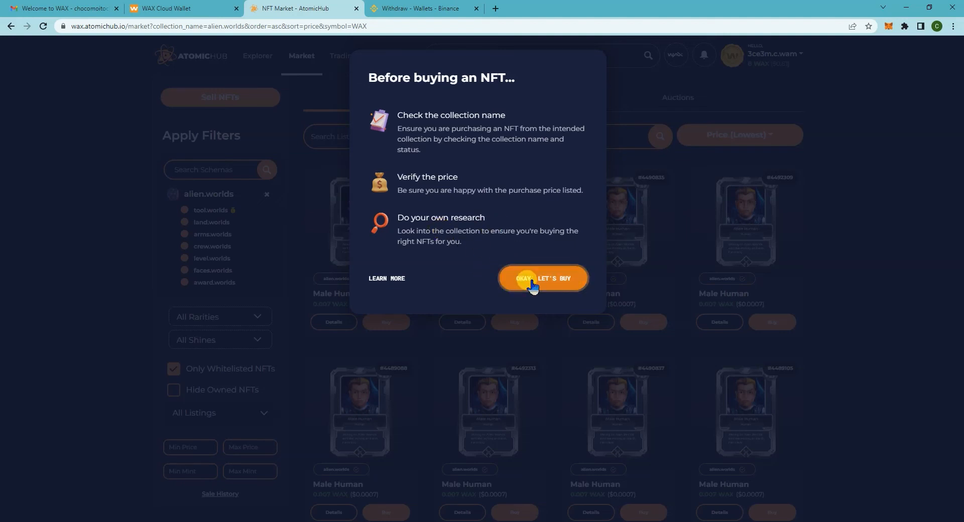
- Buy the Male Human with the WAX balance, approving the transaction in the wallet and dismissing the success message
{"action": "left_click", "coordinate": [543, 278]}
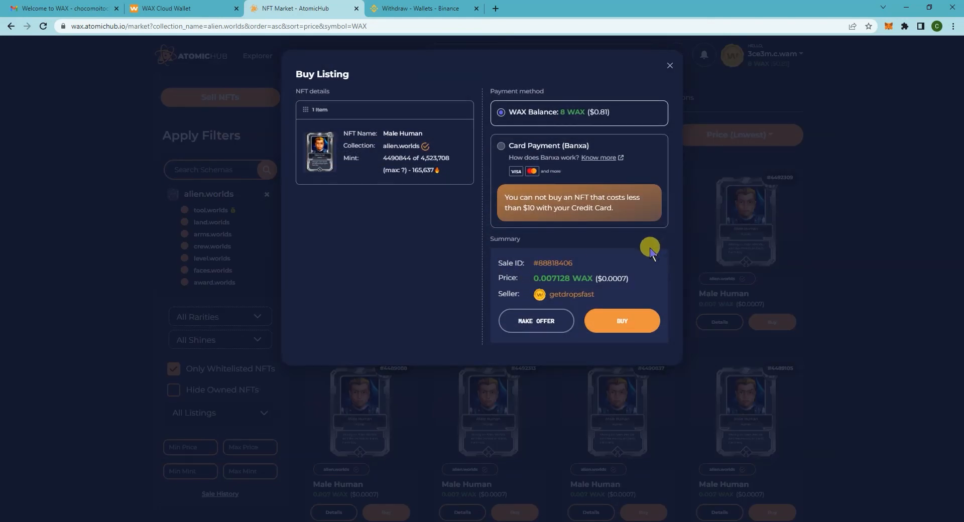
{"action": "mouse_move", "coordinate": [523, 98]}
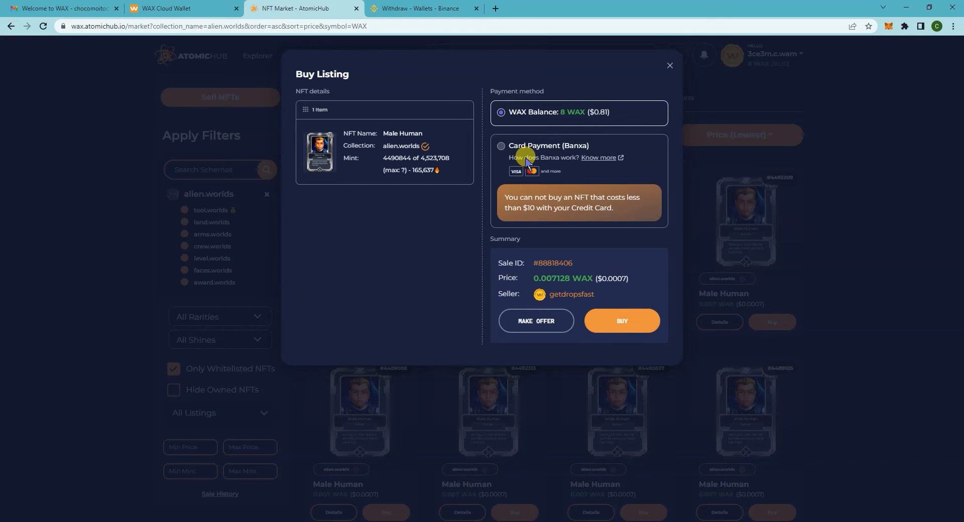
{"action": "mouse_move", "coordinate": [552, 116]}
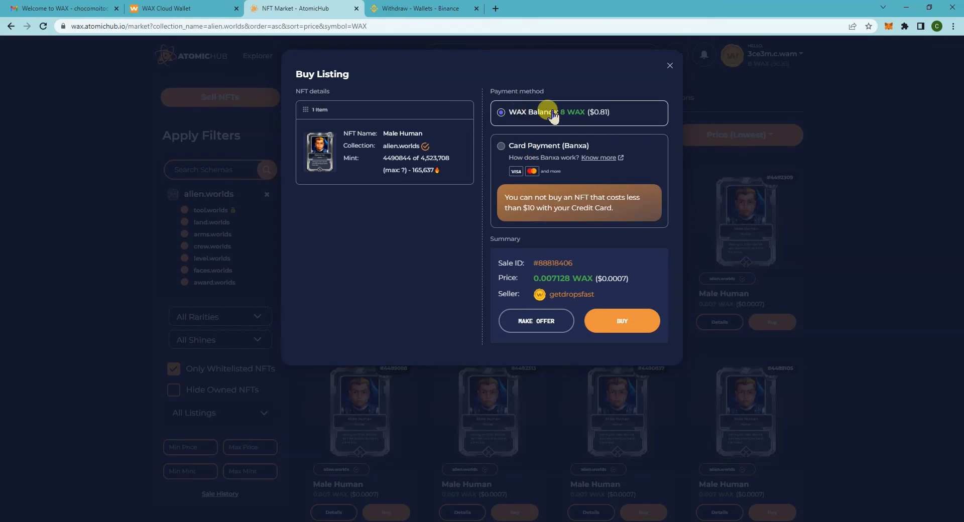
{"action": "mouse_move", "coordinate": [543, 116]}
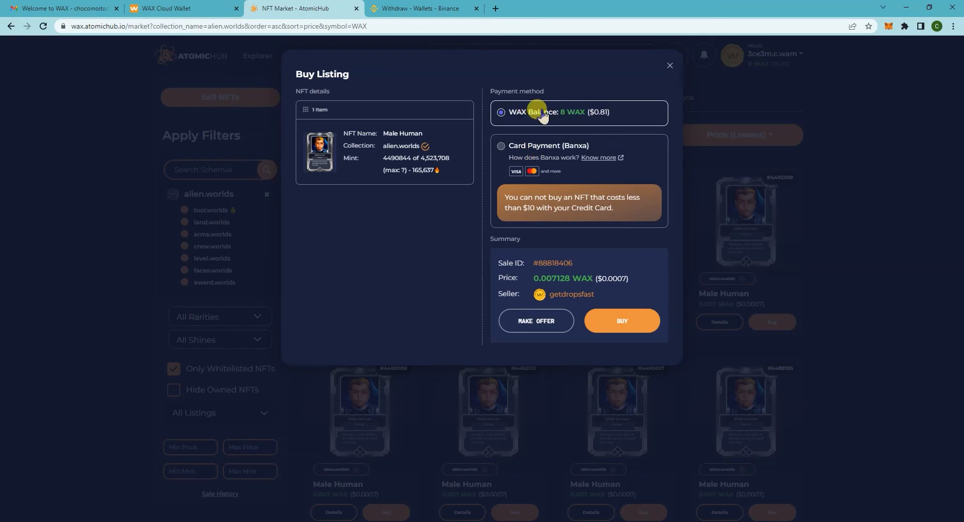
{"action": "left_click", "coordinate": [622, 321]}
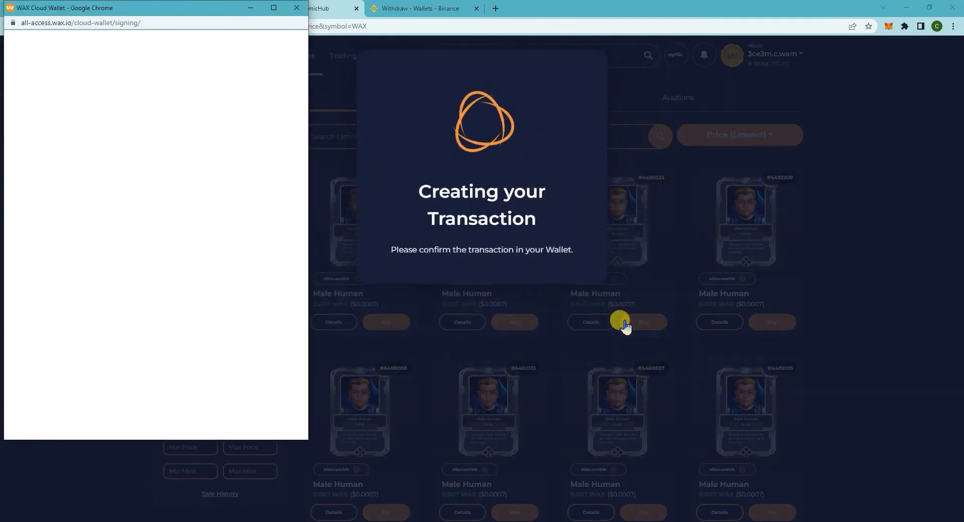
{"action": "mouse_move", "coordinate": [400, 229]}
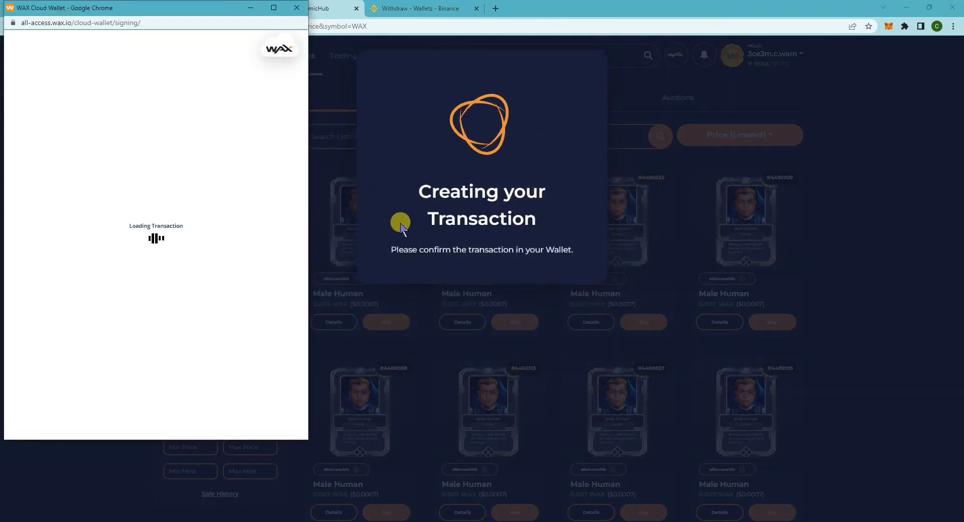
{"action": "mouse_move", "coordinate": [203, 171]}
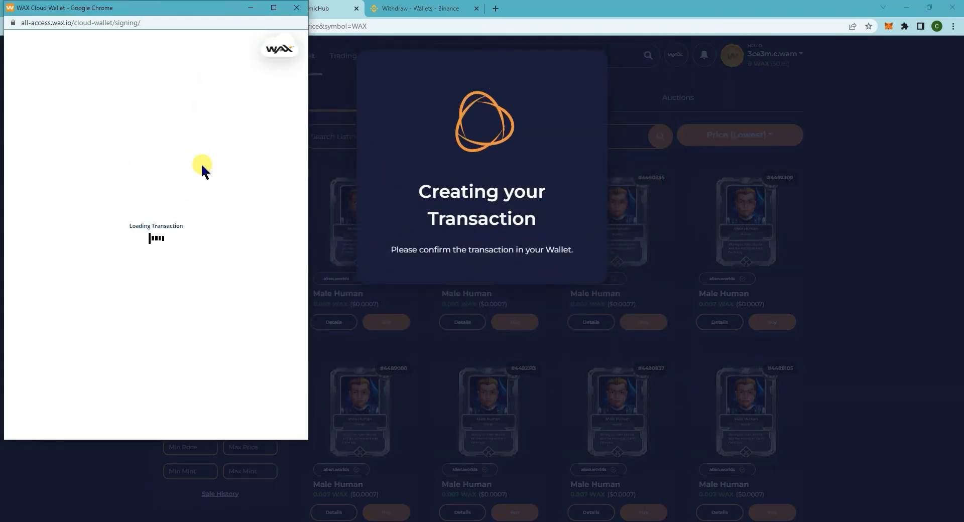
{"action": "mouse_move", "coordinate": [303, 187]}
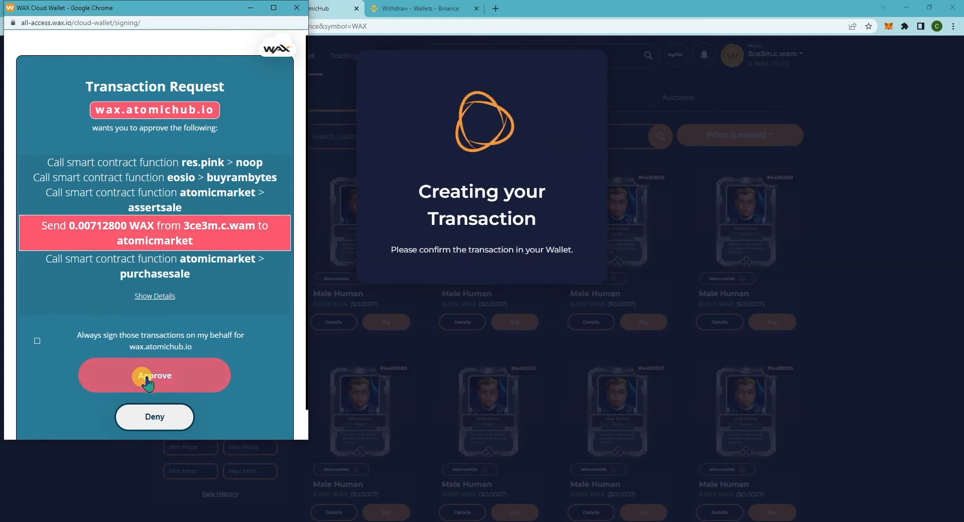
{"action": "left_click", "coordinate": [154, 375]}
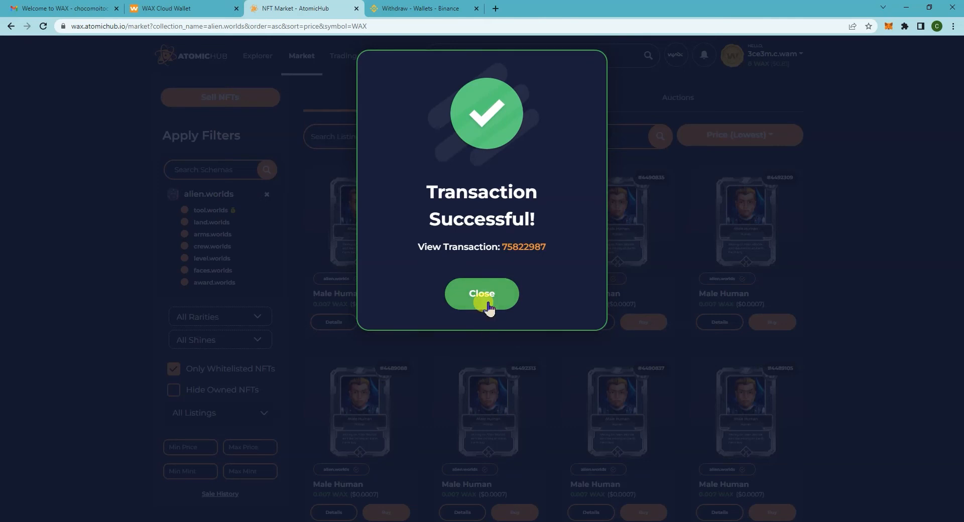
{"action": "left_click", "coordinate": [481, 293]}
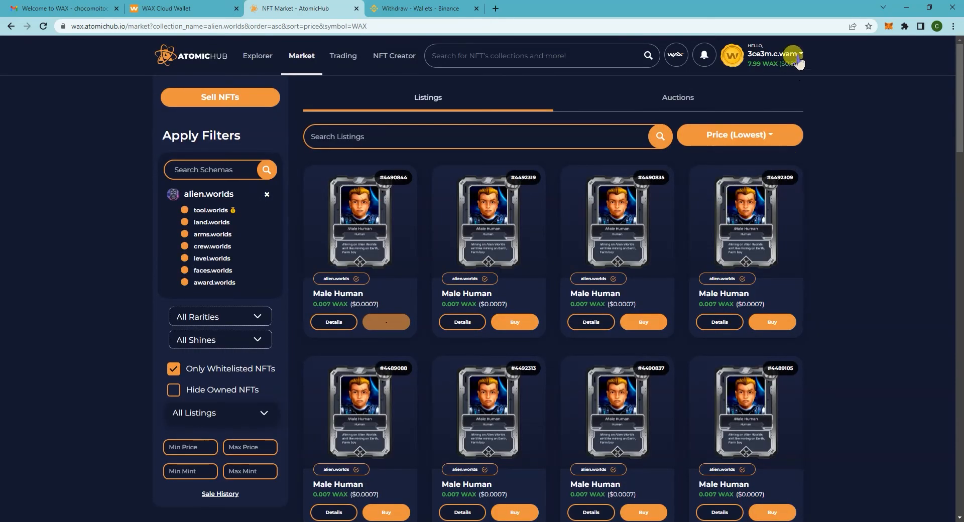
- Go to the inventory and review the owned Male Human NFT's detail page, mint 4490844
{"action": "left_click", "coordinate": [794, 55]}
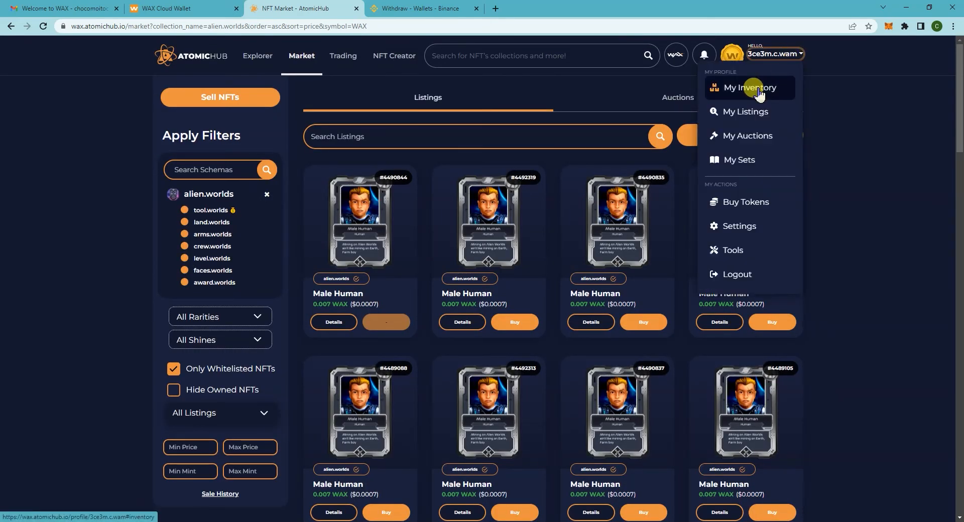
{"action": "mouse_move", "coordinate": [799, 55]}
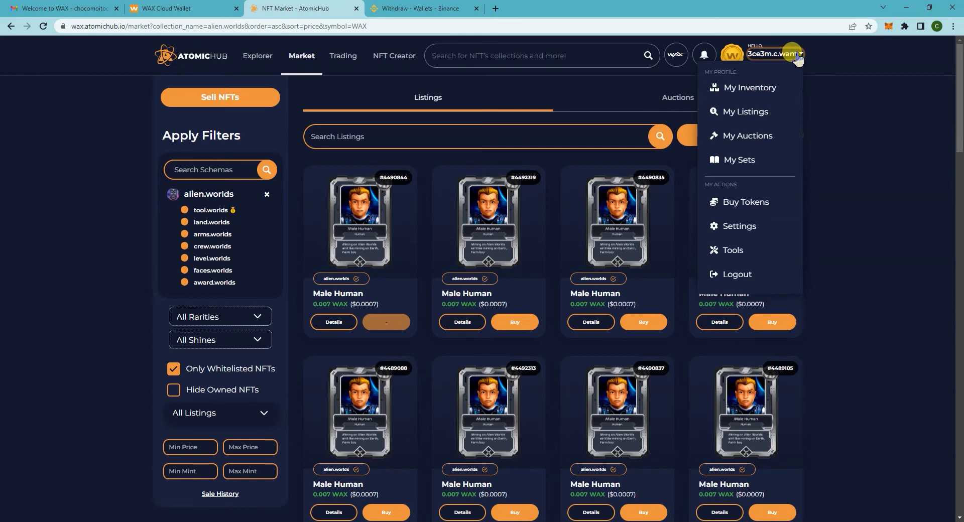
{"action": "mouse_move", "coordinate": [751, 87]}
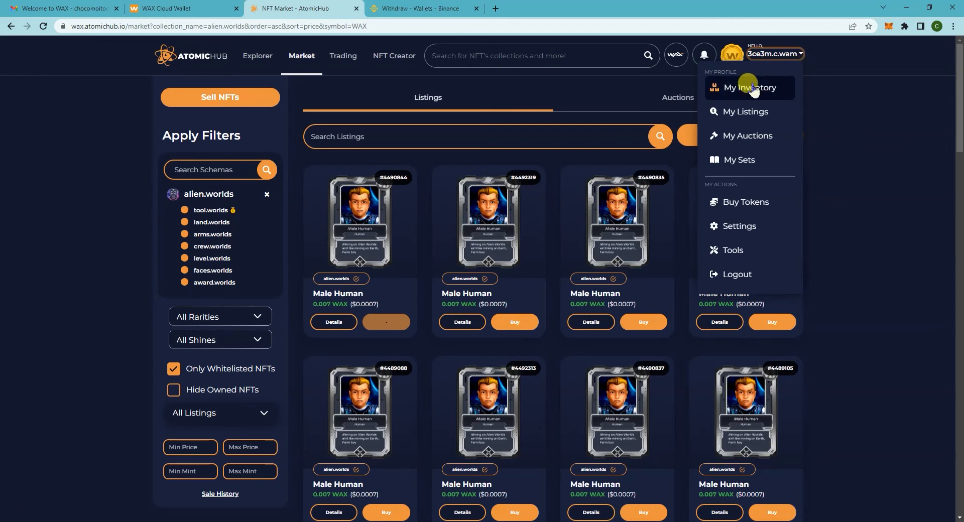
{"action": "left_click", "coordinate": [748, 87]}
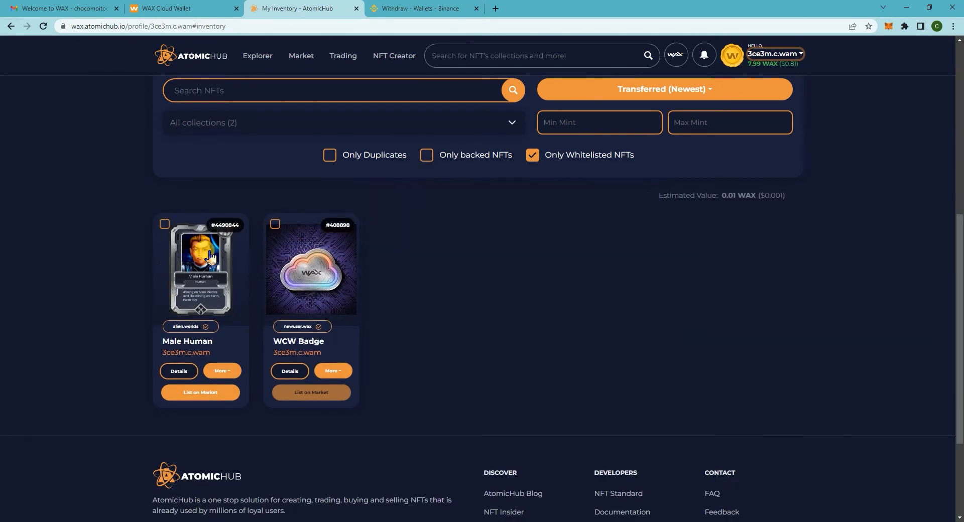
{"action": "left_click", "coordinate": [200, 267]}
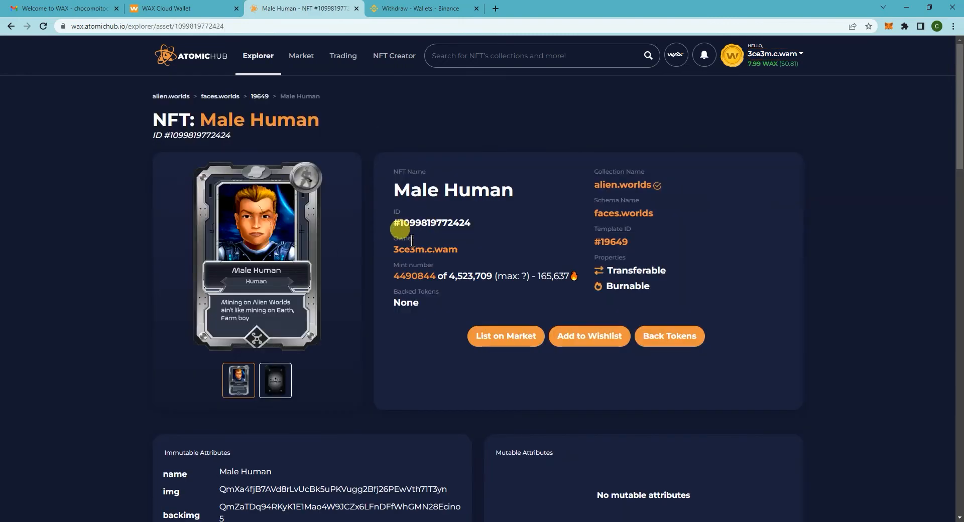
{"action": "scroll", "scroll_direction": "down", "scroll_amount": 3}
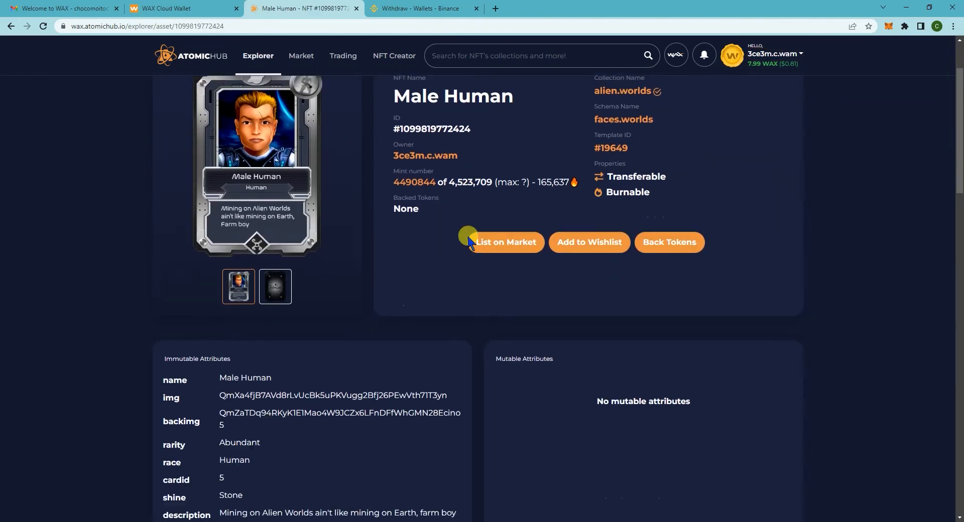
{"action": "scroll", "scroll_direction": "up", "scroll_amount": 3}
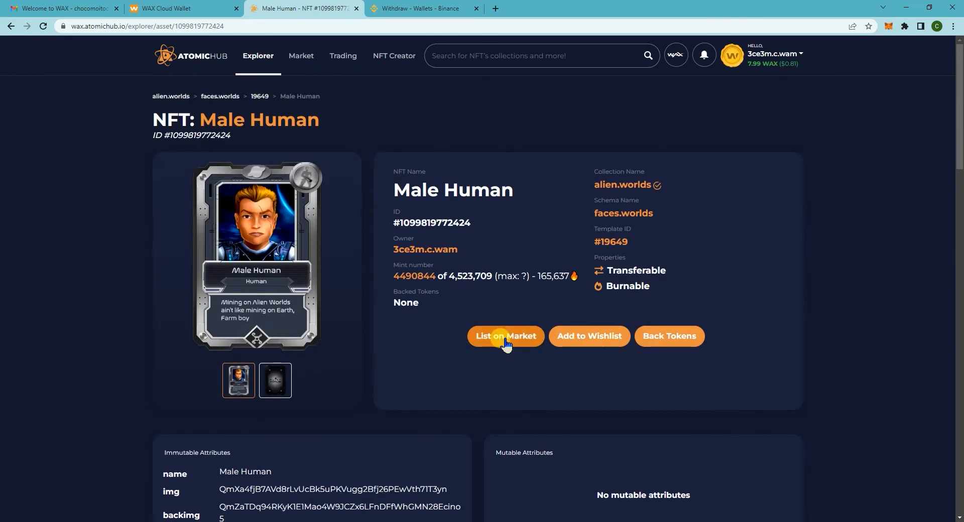
- List the Male Human for sale at the lowest market price, 0.01 WAX, and approve it in the wallet
{"action": "left_click", "coordinate": [505, 335]}
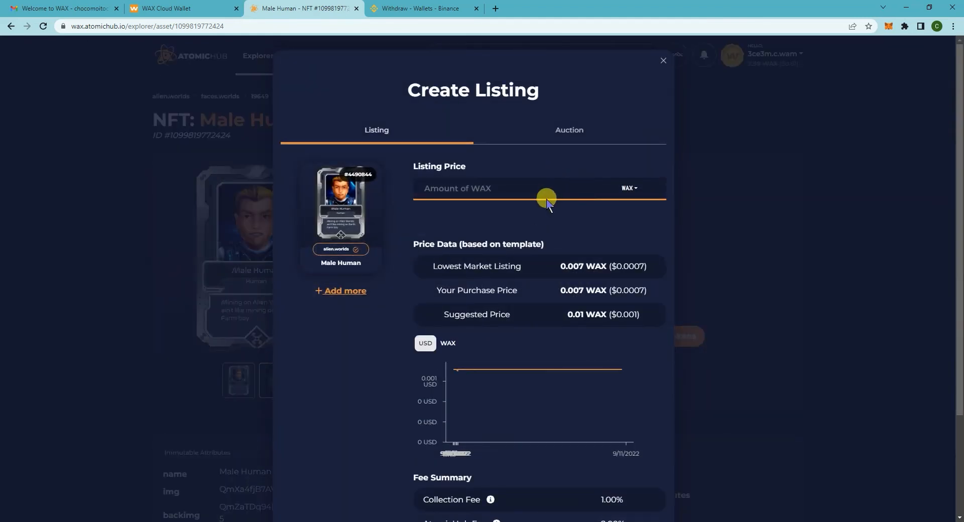
{"action": "mouse_move", "coordinate": [568, 254]}
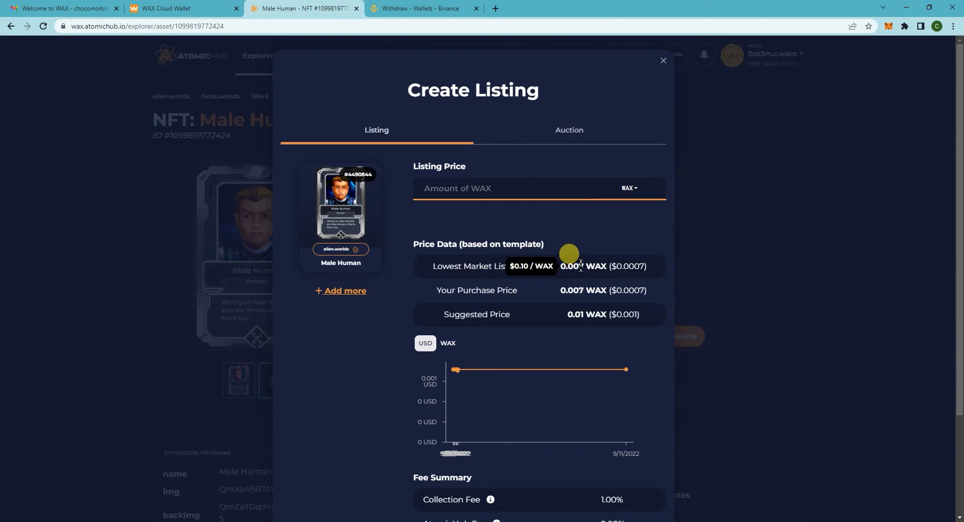
{"action": "double_click", "coordinate": [571, 266]}
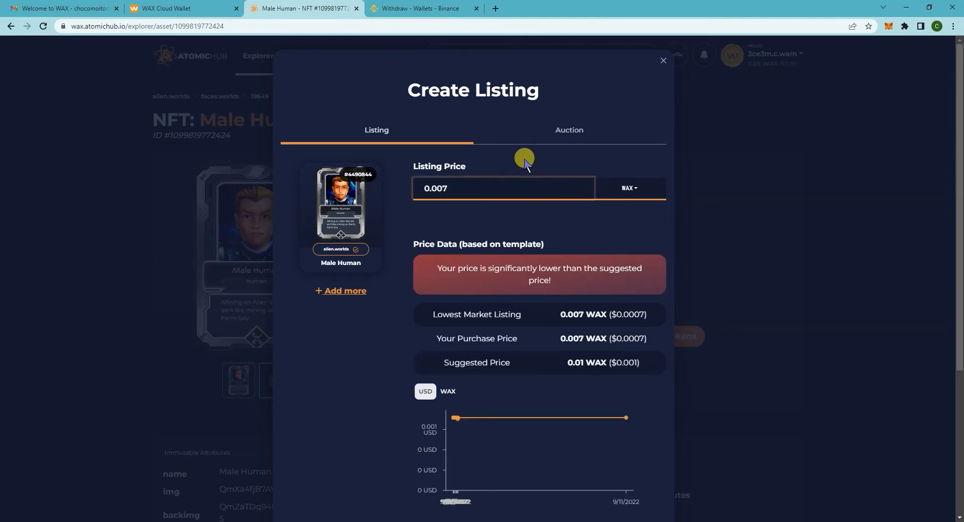
{"action": "mouse_move", "coordinate": [578, 369]}
{"action": "type", "text": "0.01"}
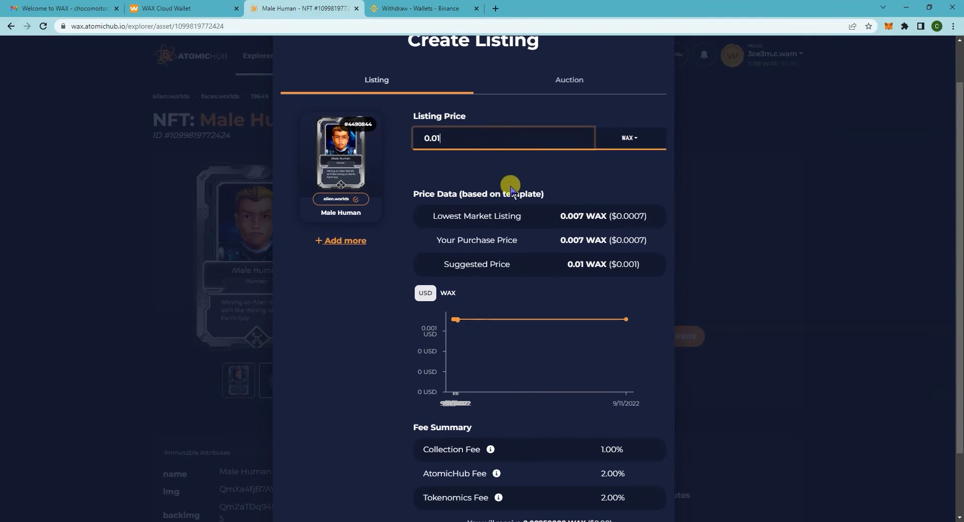
{"action": "scroll", "scroll_direction": "down", "scroll_amount": 3}
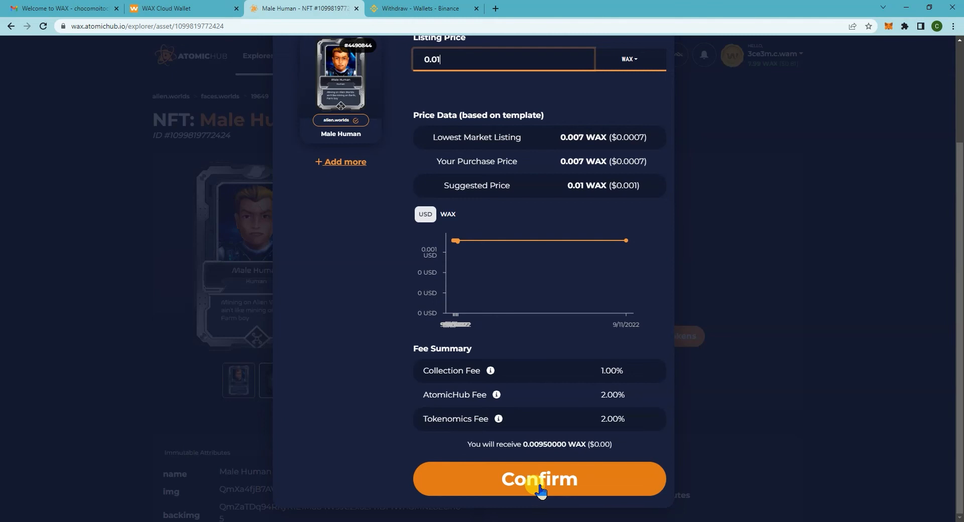
{"action": "left_click", "coordinate": [538, 479]}
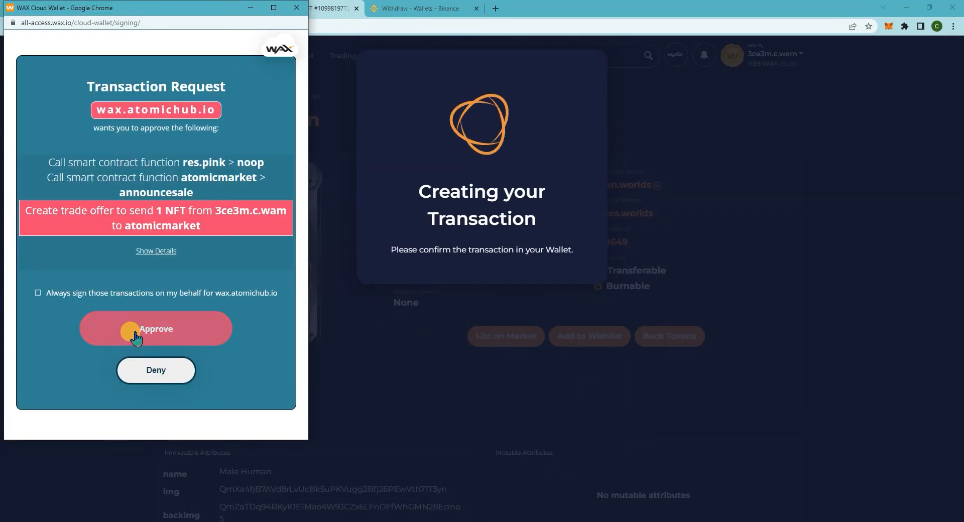
{"action": "left_click", "coordinate": [156, 329]}
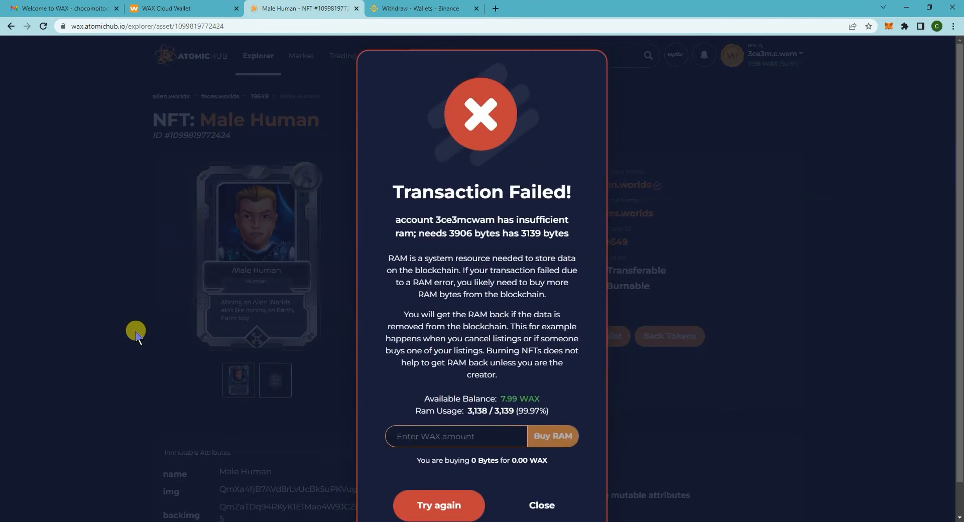
{"action": "mouse_move", "coordinate": [426, 286]}
{"action": "type", "text": "3"}
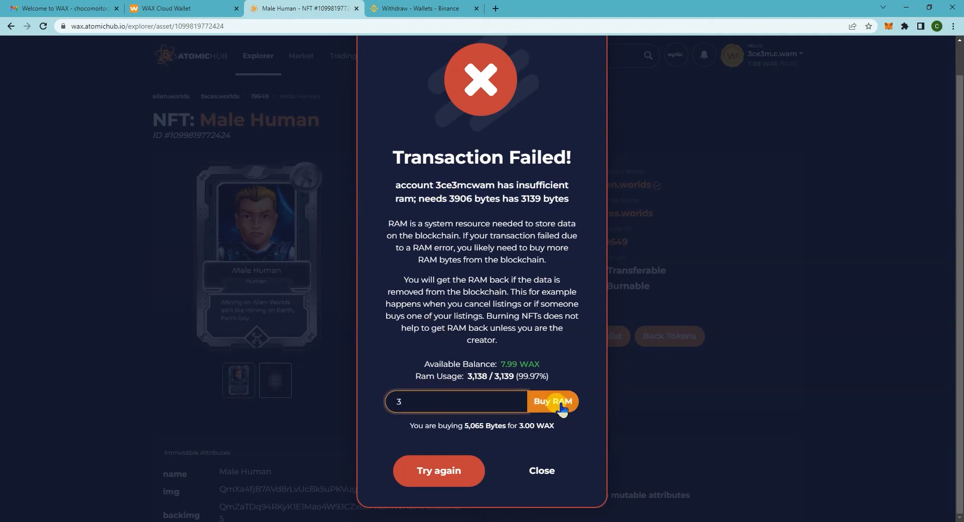
- Buy RAM with 3 WAX, approve it in the wallet and dismiss the success message
{"action": "left_click", "coordinate": [552, 401]}
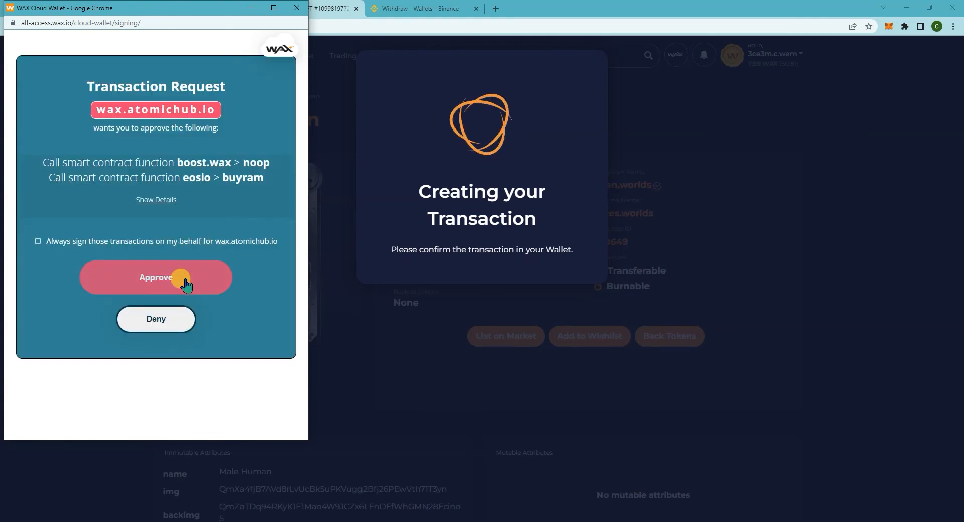
{"action": "left_click", "coordinate": [155, 278]}
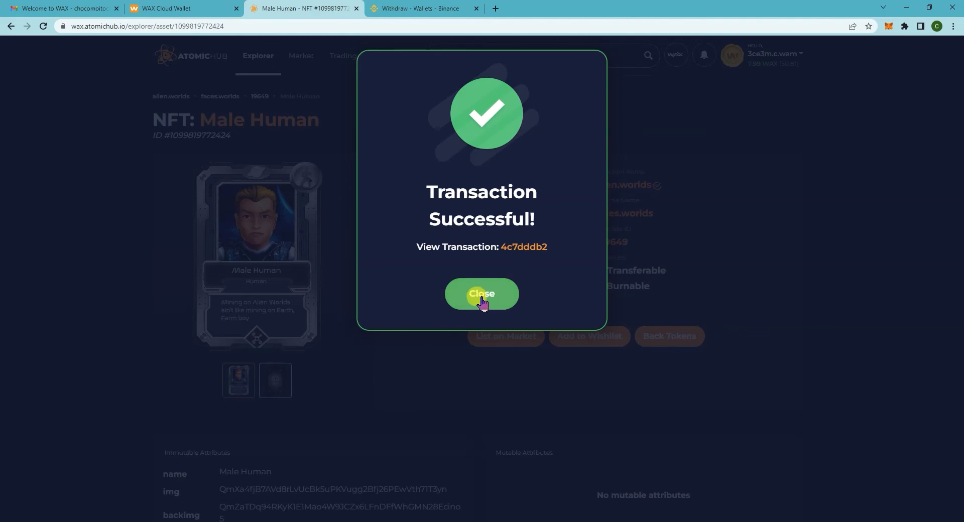
{"action": "left_click", "coordinate": [481, 294]}
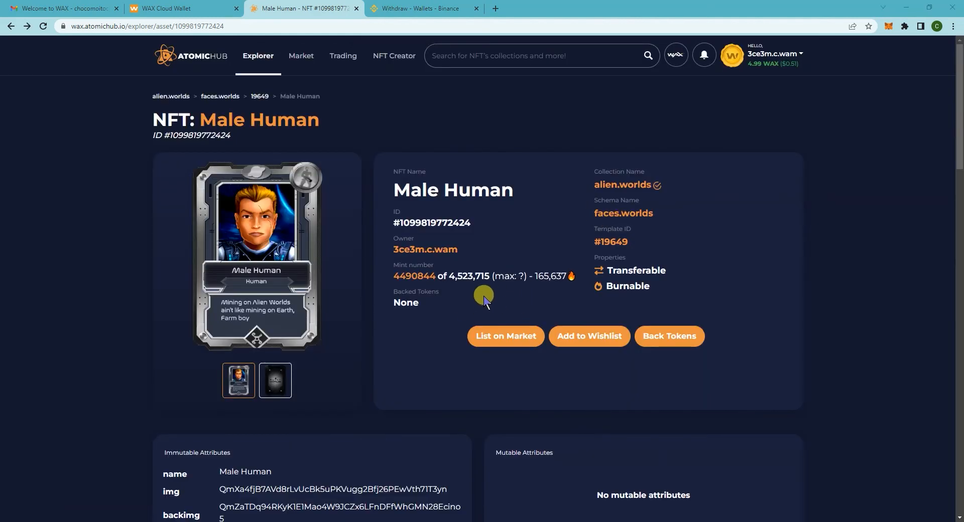
- Relist the Male Human at 0.01 WAX, approving both wallet requests and closing the success dialog
{"action": "left_click", "coordinate": [506, 336]}
{"action": "type", "text": "0.01"}
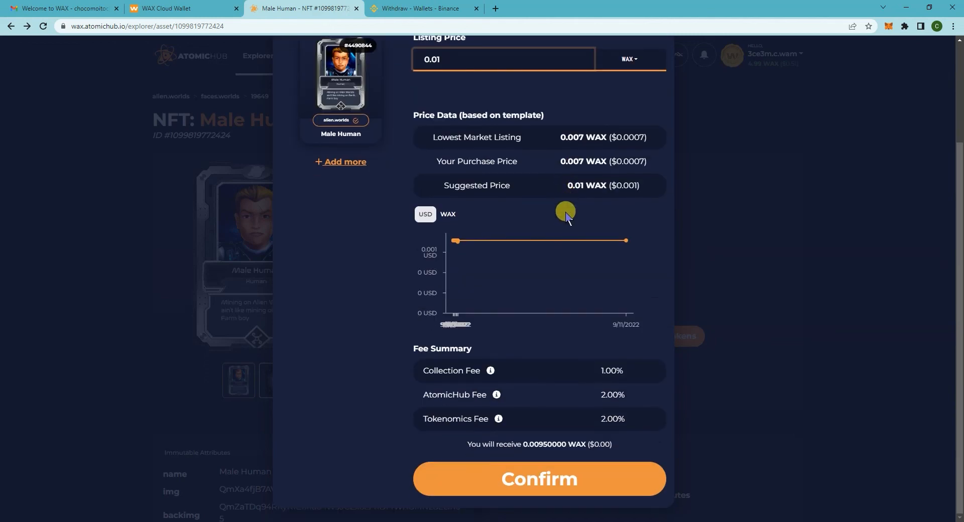
{"action": "left_click", "coordinate": [538, 479]}
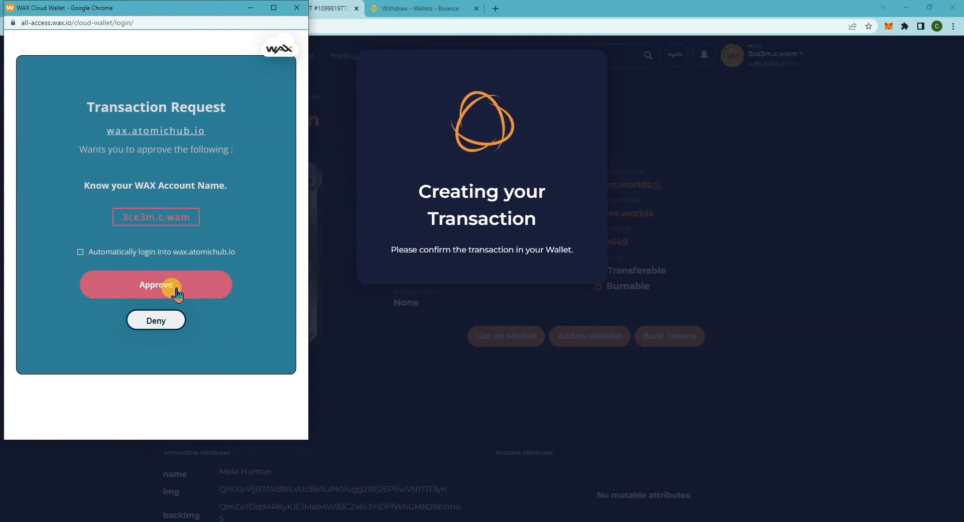
{"action": "left_click", "coordinate": [156, 285]}
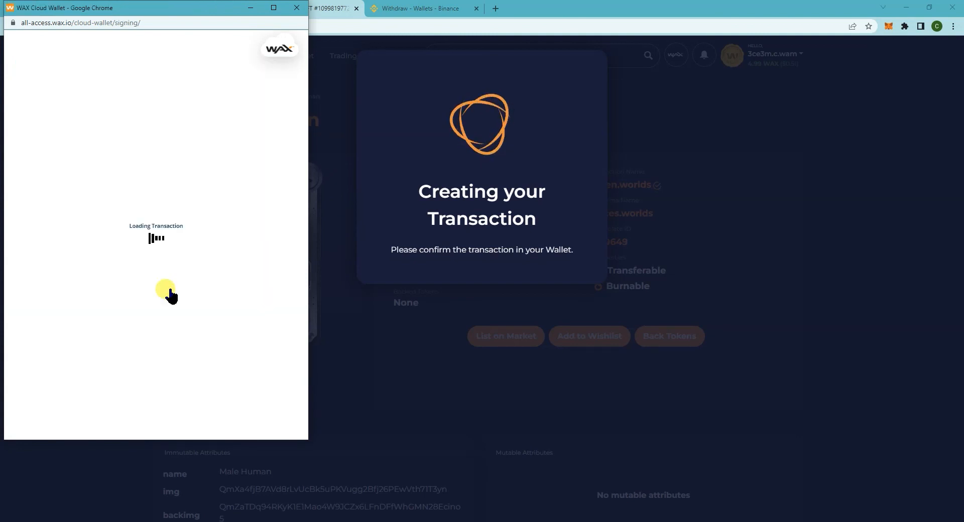
{"action": "mouse_move", "coordinate": [207, 292]}
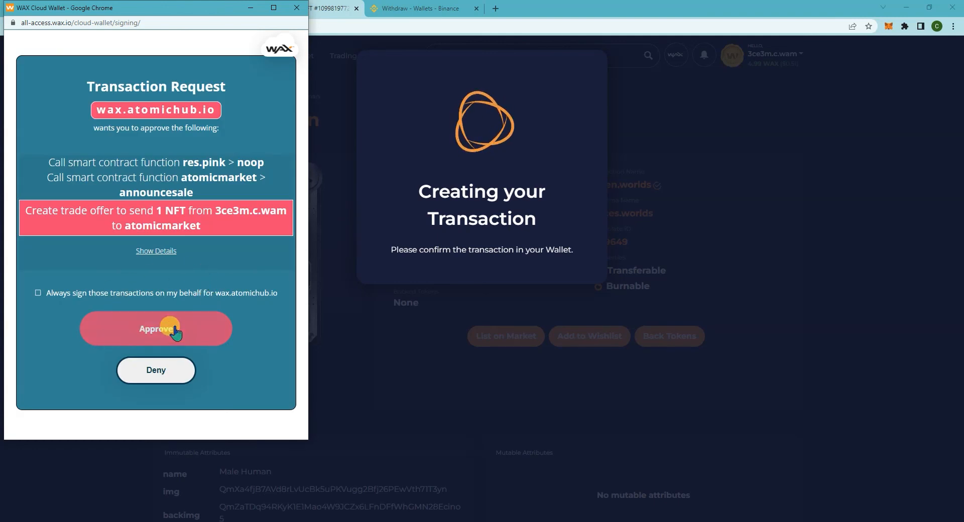
{"action": "mouse_move", "coordinate": [155, 89]}
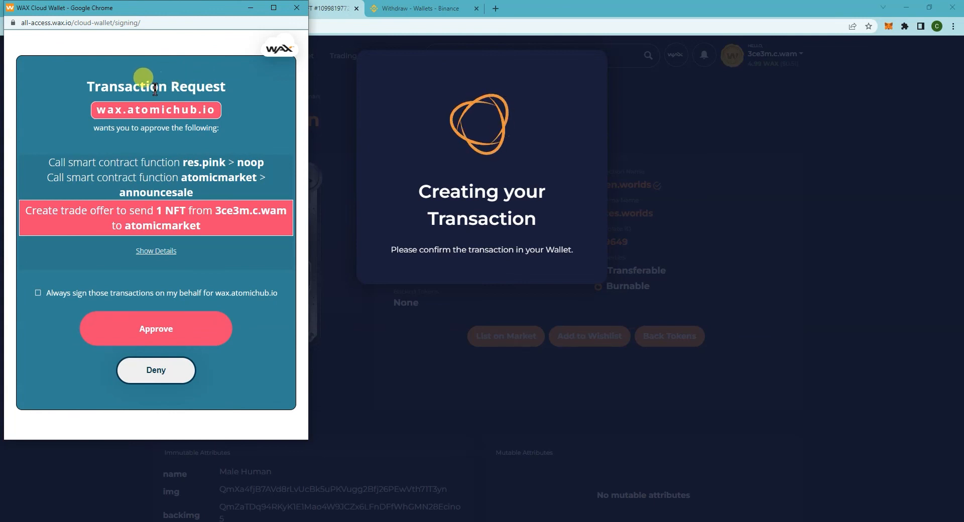
{"action": "left_click", "coordinate": [156, 329]}
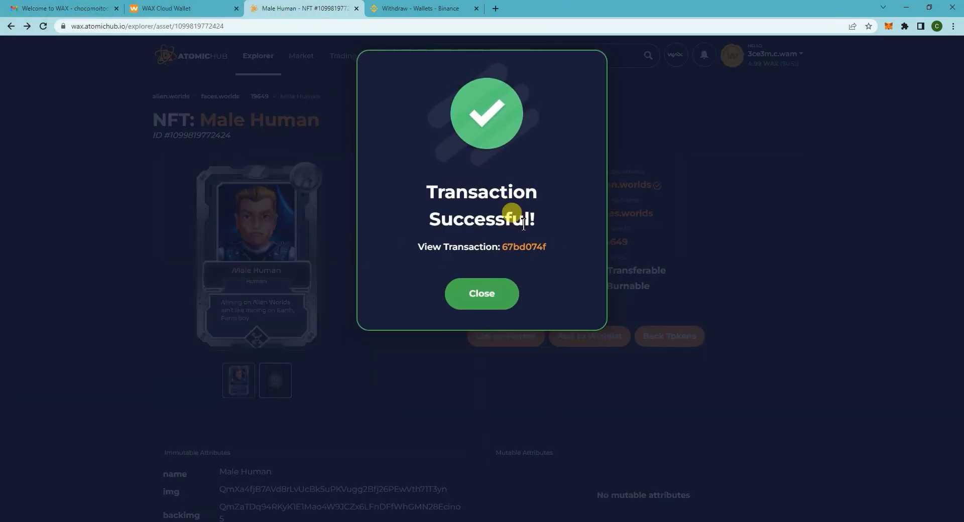
{"action": "left_click", "coordinate": [481, 293]}
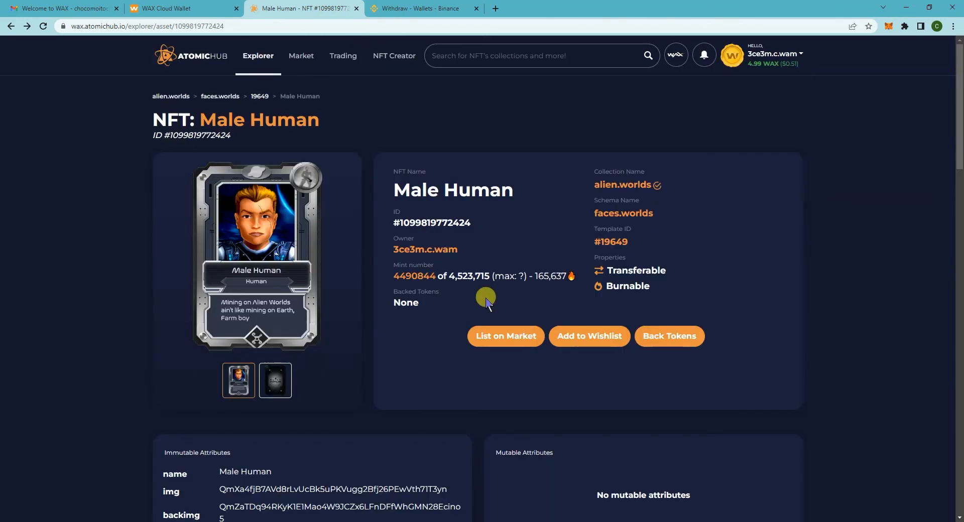
- View the Male Human asset page showing the NFT on sale as listing #88836649
{"action": "left_click", "coordinate": [505, 336]}
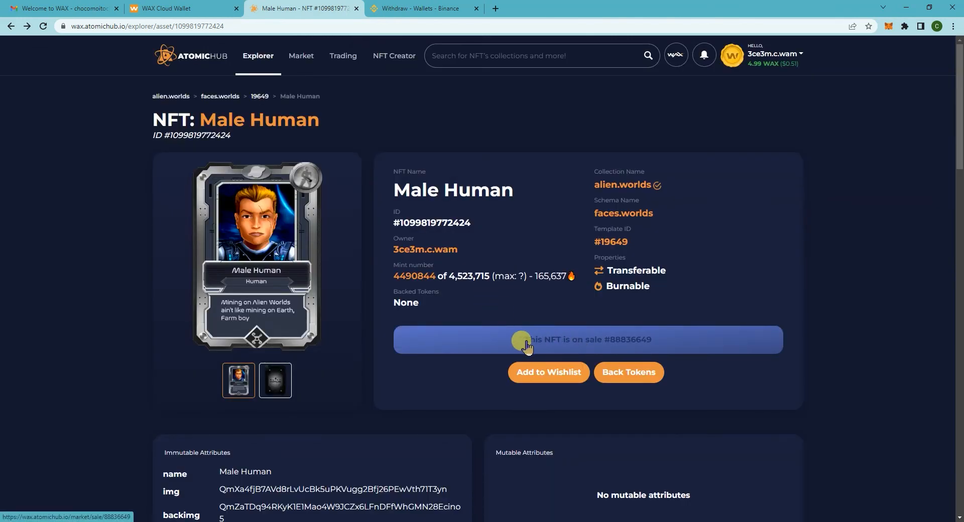
{"action": "mouse_move", "coordinate": [638, 344]}
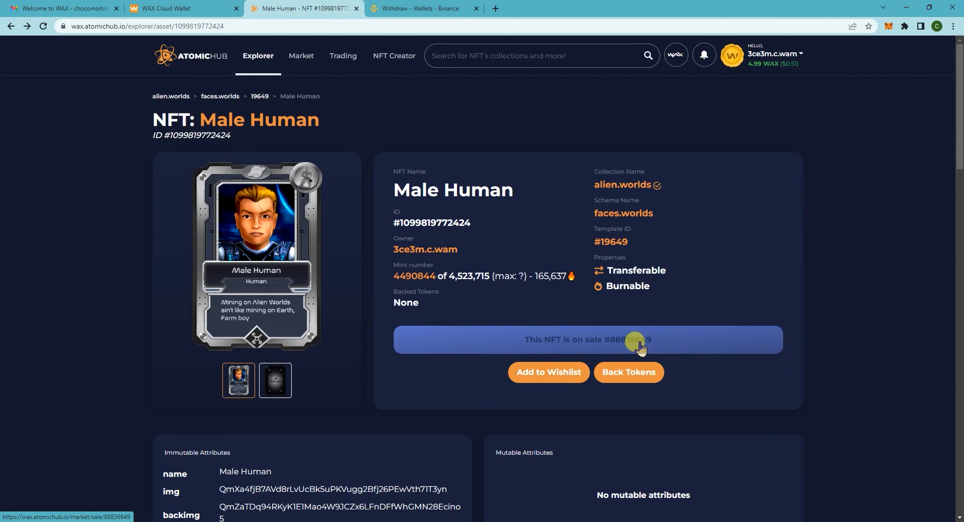